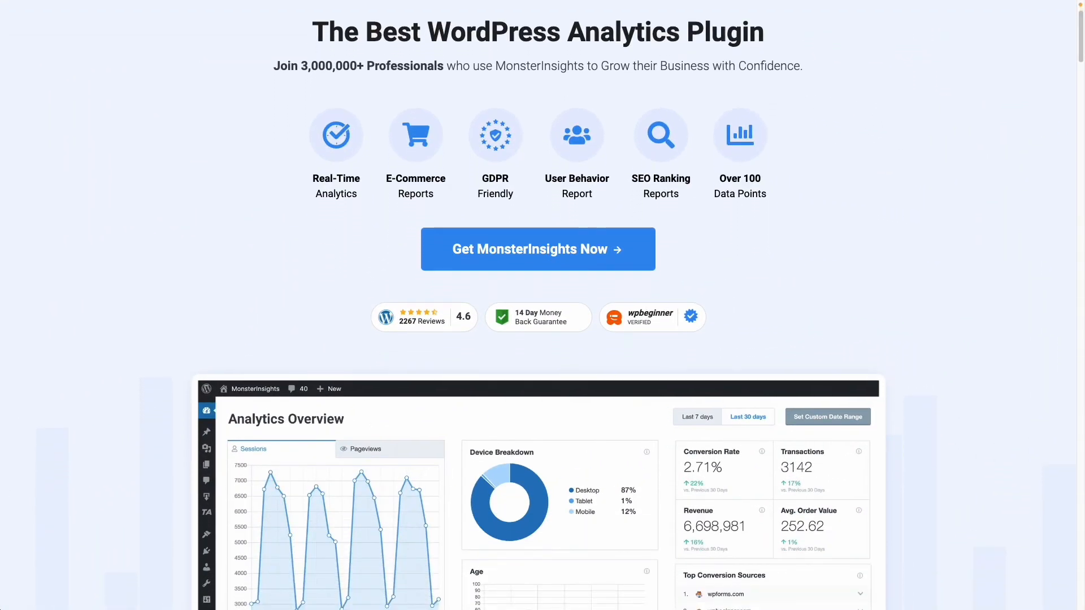
Step: Scroll through the homepage features and the Agency, Pro and Plus plan comparison
scroll("down", 3)
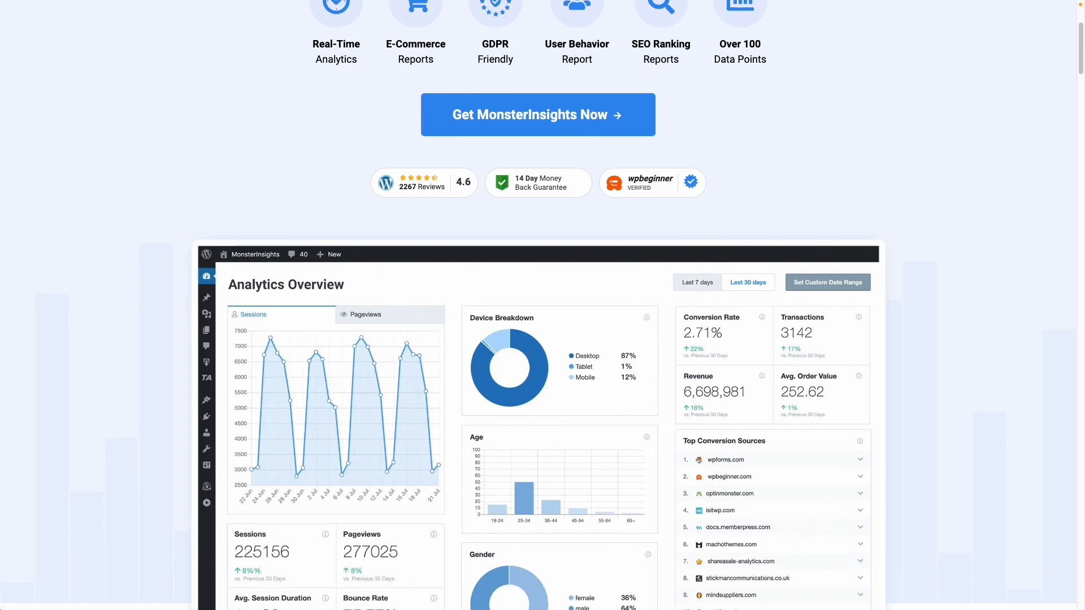
scroll("down", 3)
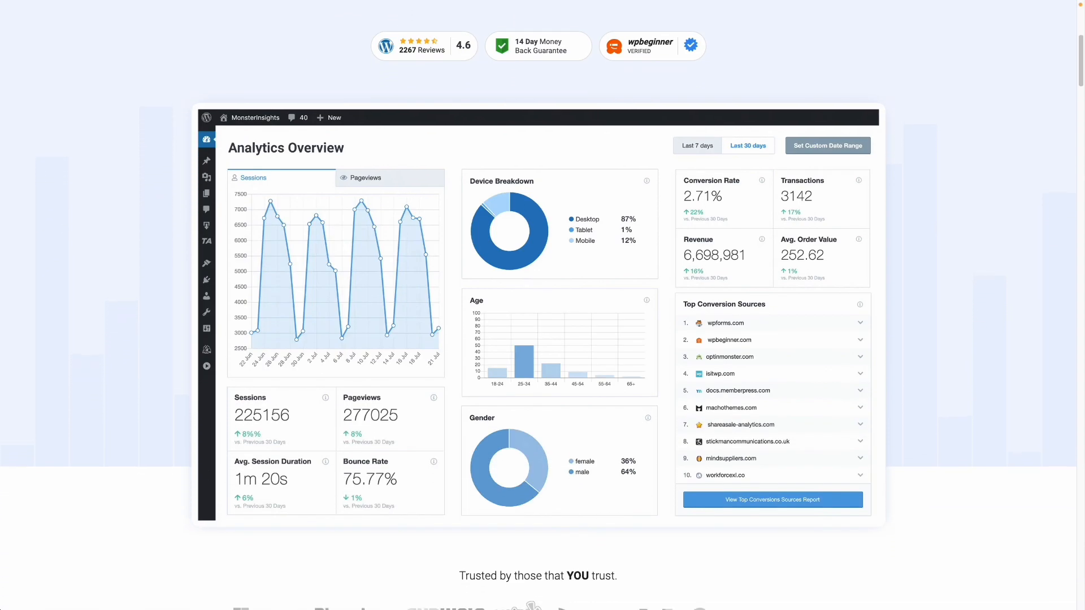
scroll("down", 3)
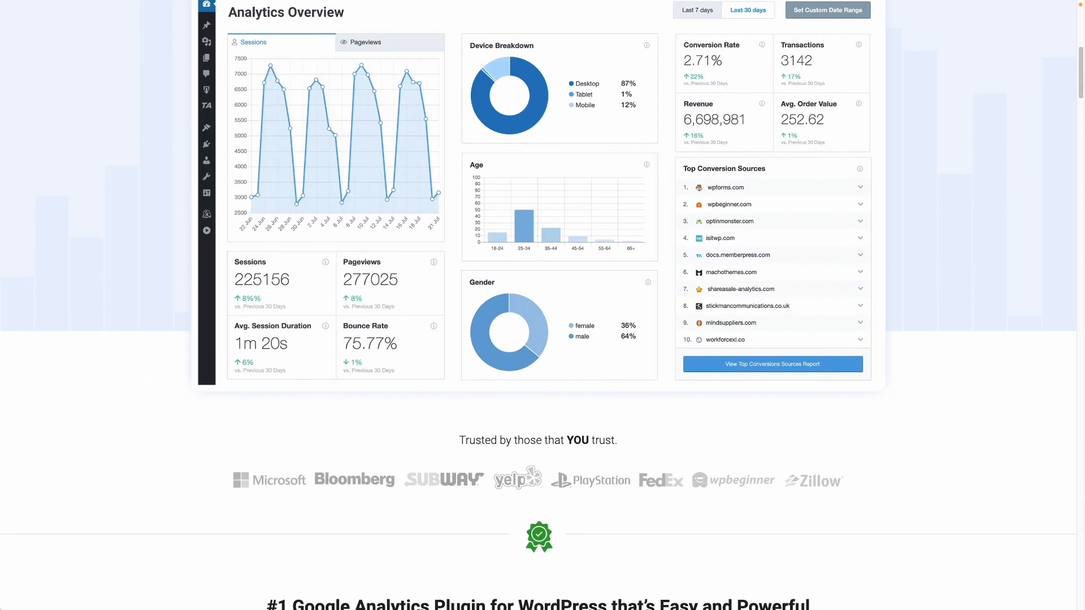
scroll("down", 3)
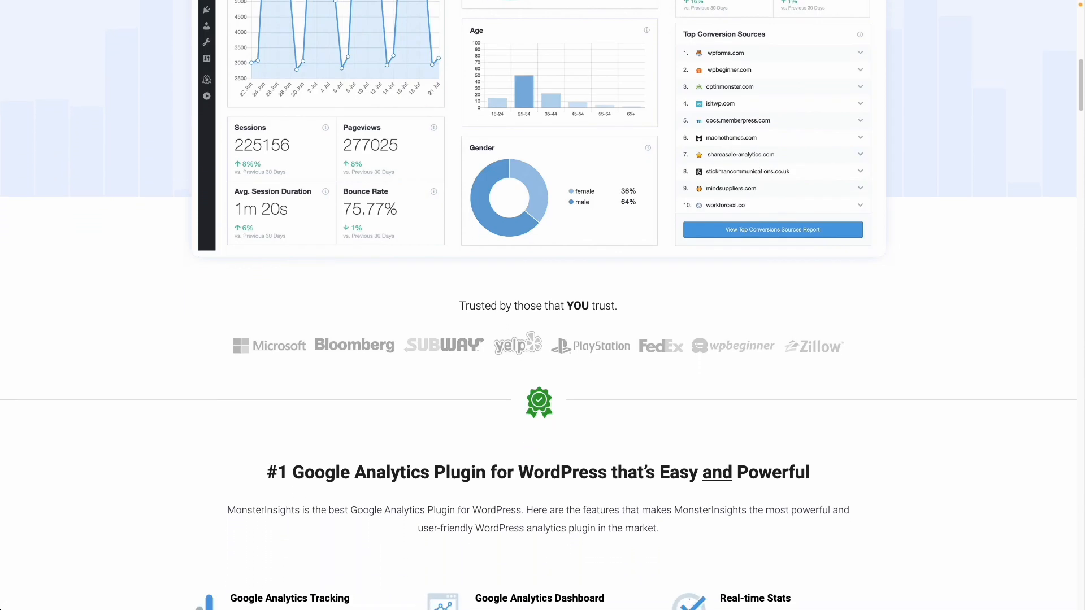
scroll("down", 3)
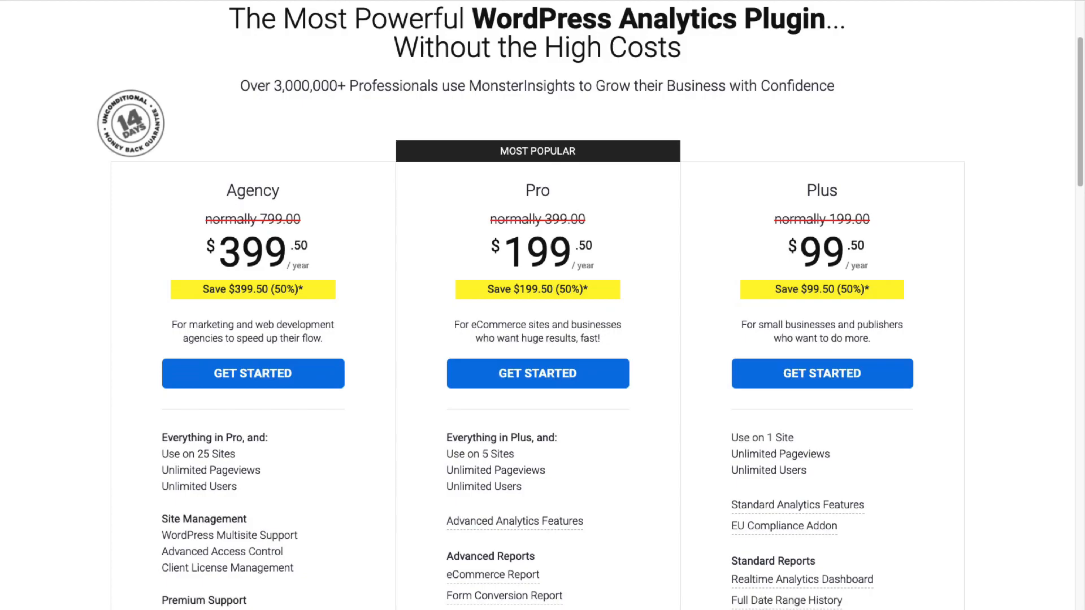
scroll("down", 3)
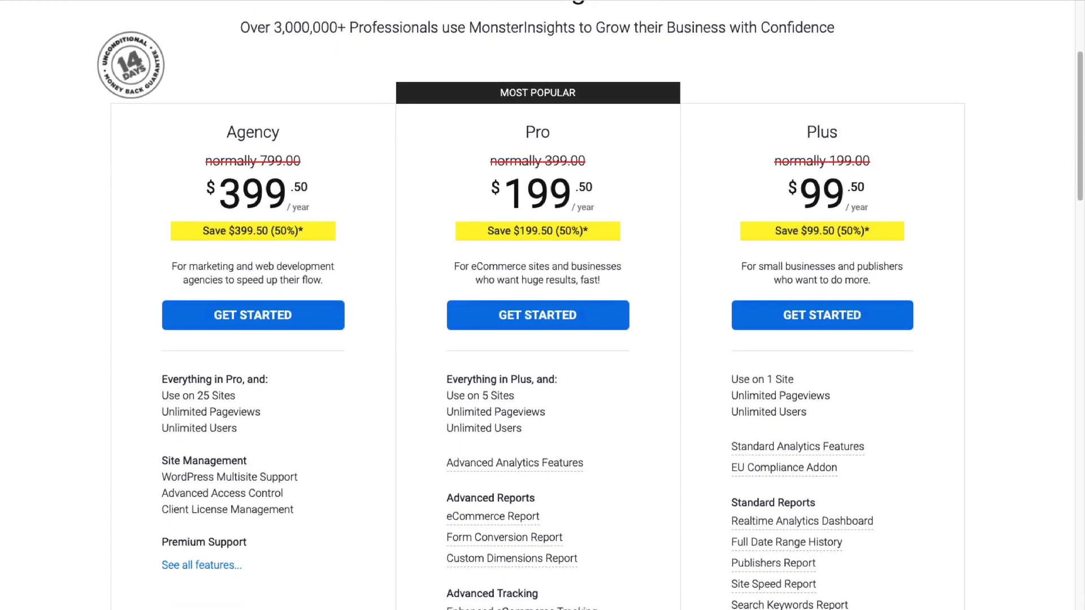
scroll("down", 3)
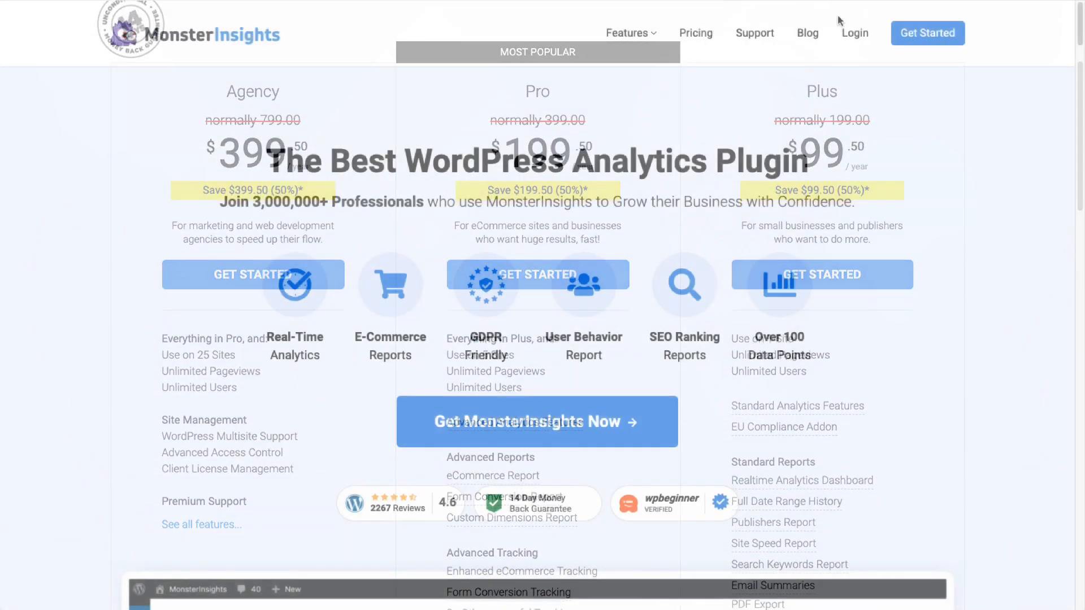
Step: Log in to the account and download the MonsterInsights Pro zip from Downloads
left_click(854, 33)
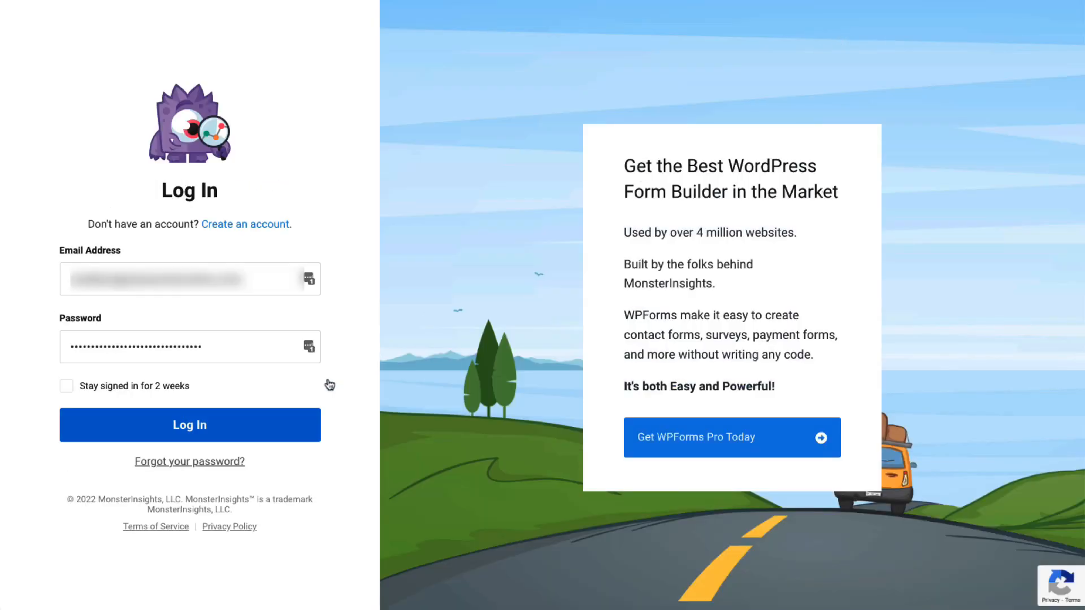
left_click(188, 423)
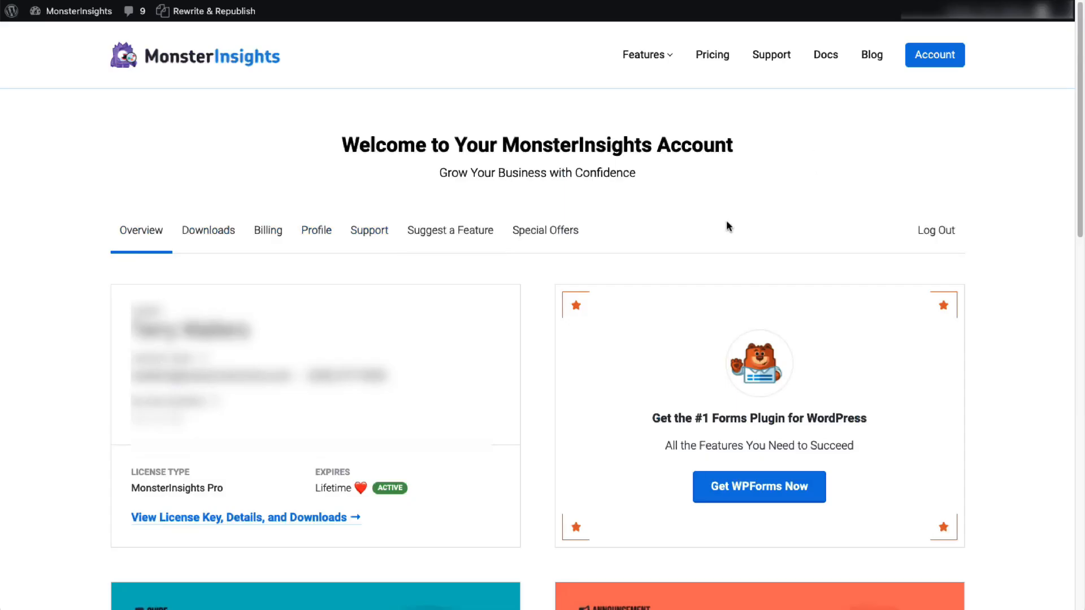
left_click(207, 231)
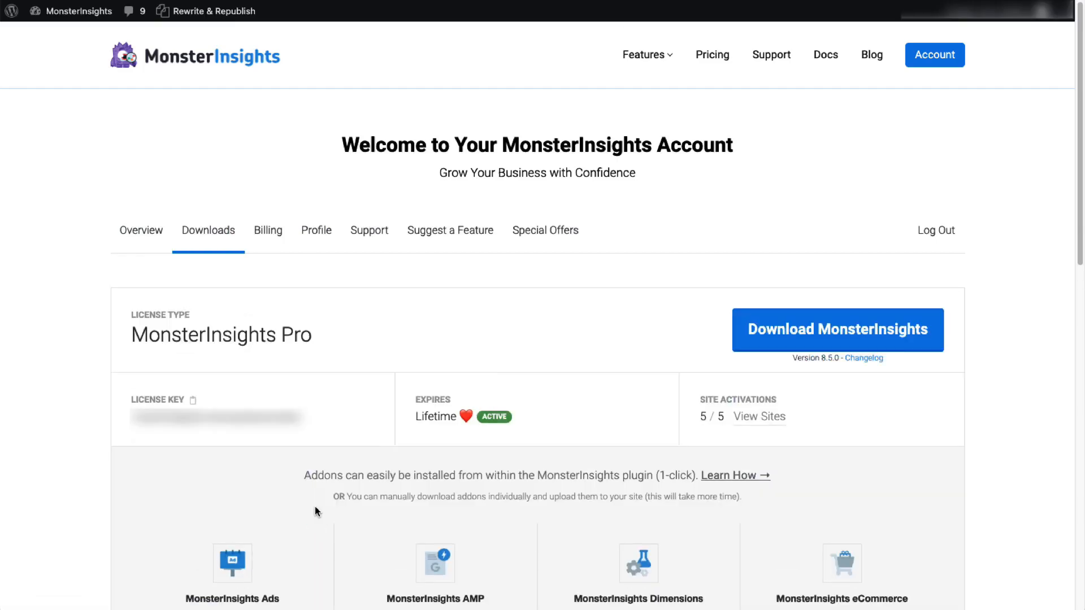
left_click(836, 328)
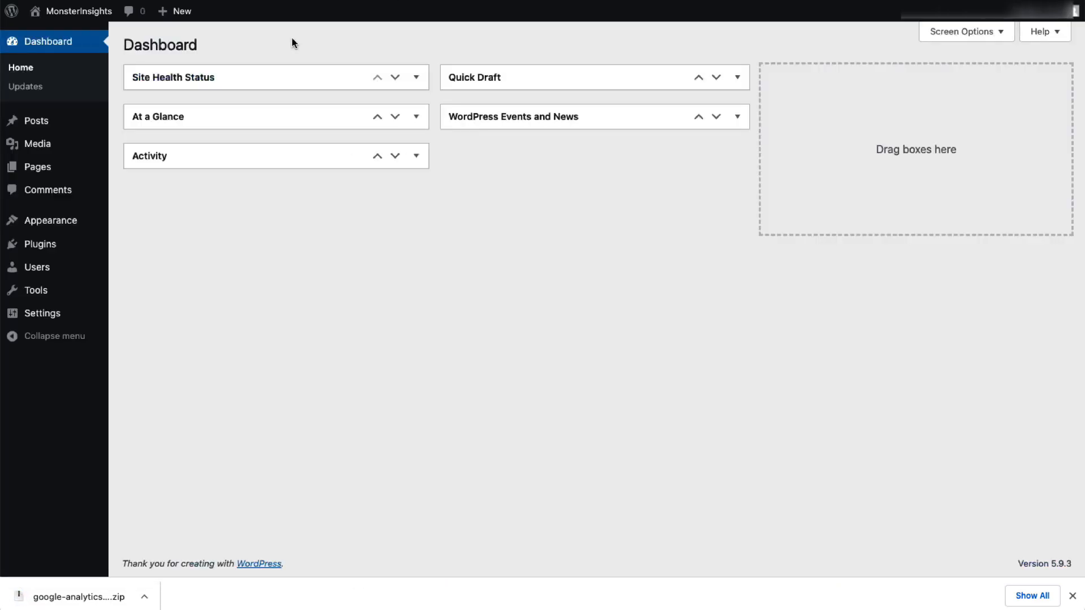
Step: Go to Plugins > Add New and bring up the Upload Plugin form
left_click(140, 265)
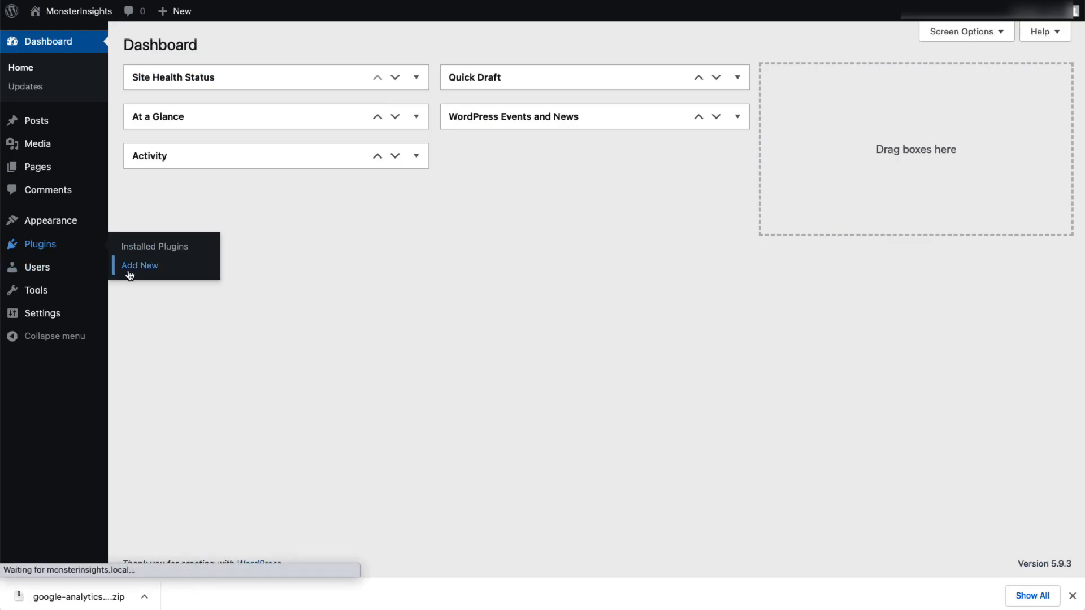
left_click(141, 267)
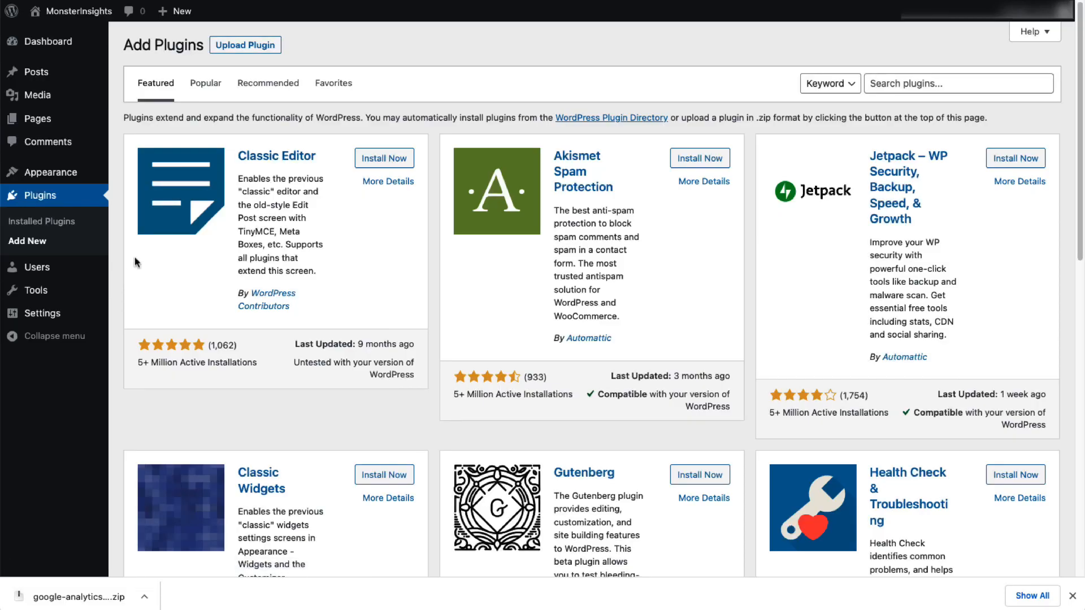
left_click(246, 44)
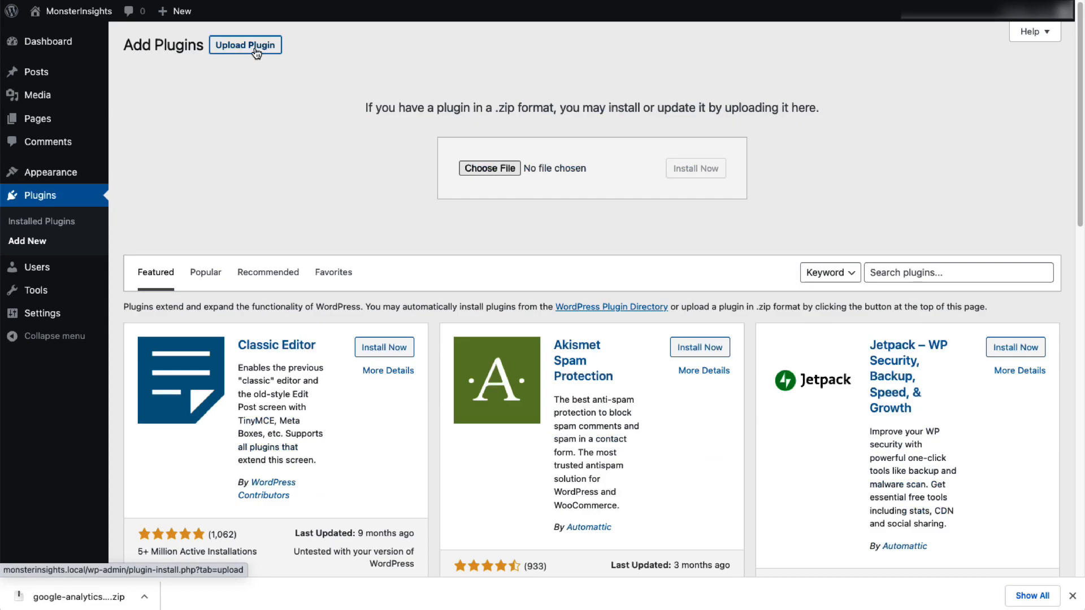
mouse_move(78, 600)
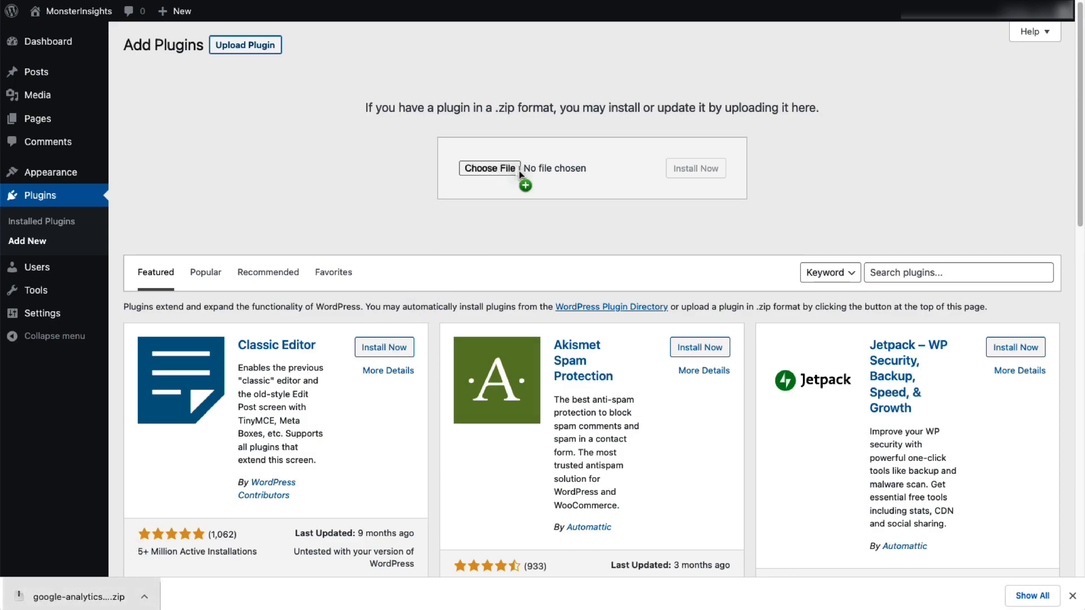
Step: Upload the MonsterInsights Pro zip, install it and activate the plugin
left_click(489, 169)
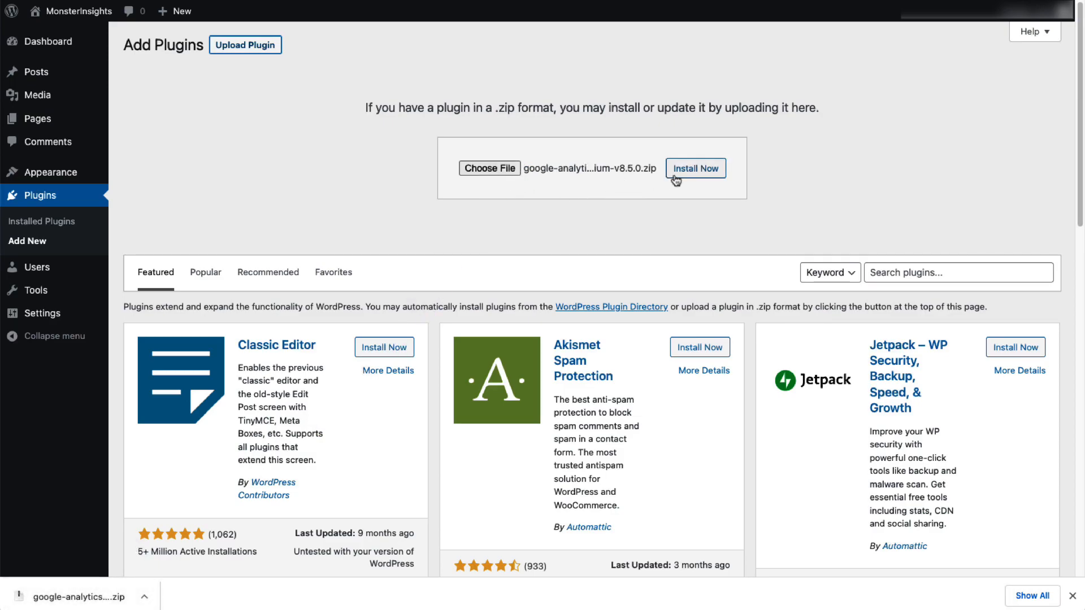
left_click(695, 169)
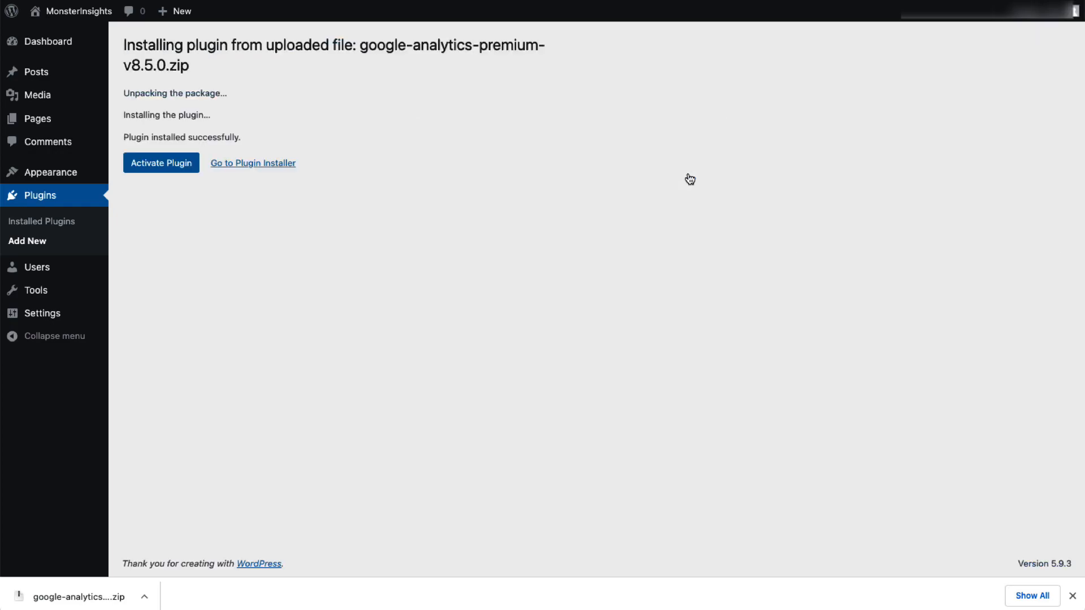
mouse_move(161, 166)
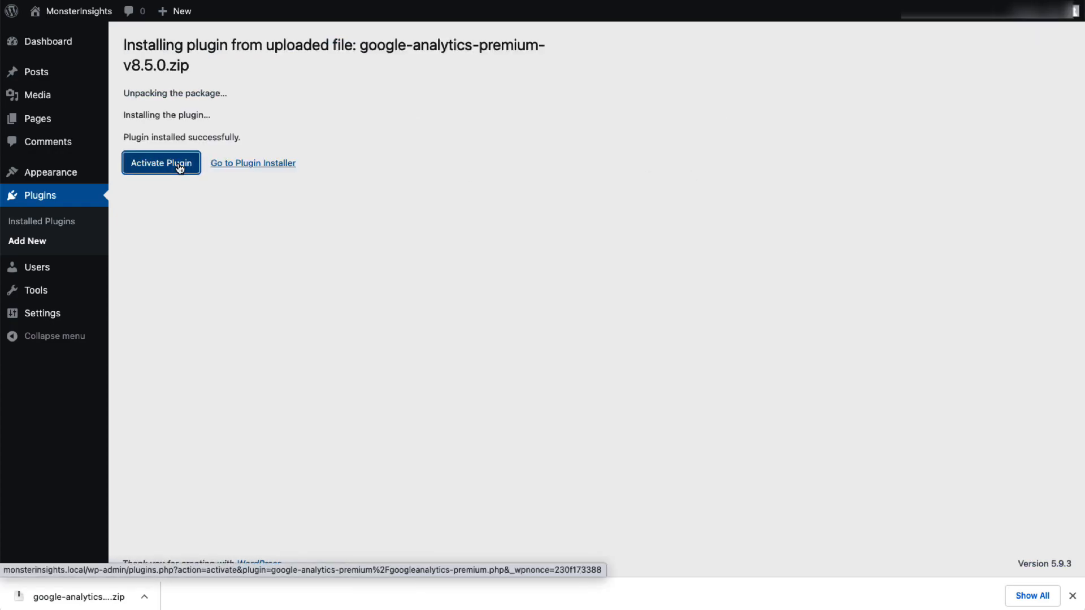
left_click(161, 163)
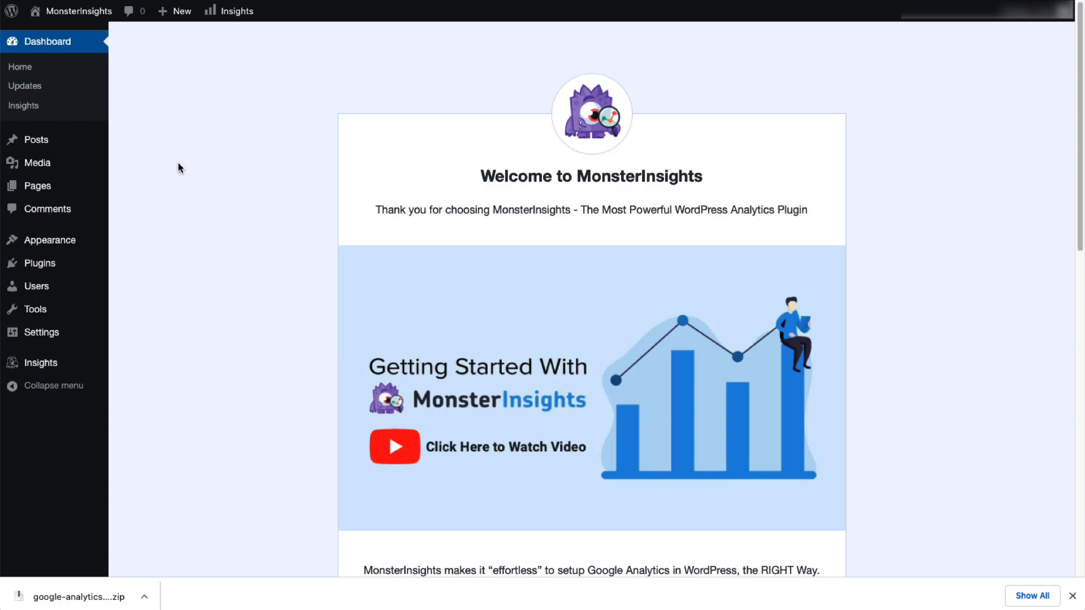
mouse_move(224, 226)
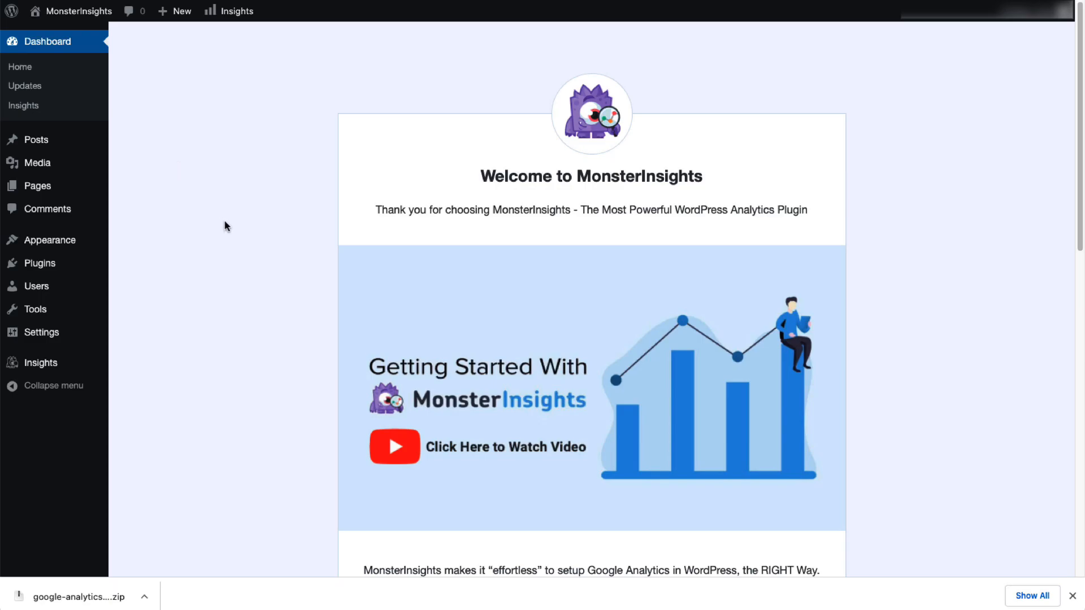
Step: Launch the wizard, save Business Website as the category and connect MonsterInsights to Google Analytics
scroll("down", 3)
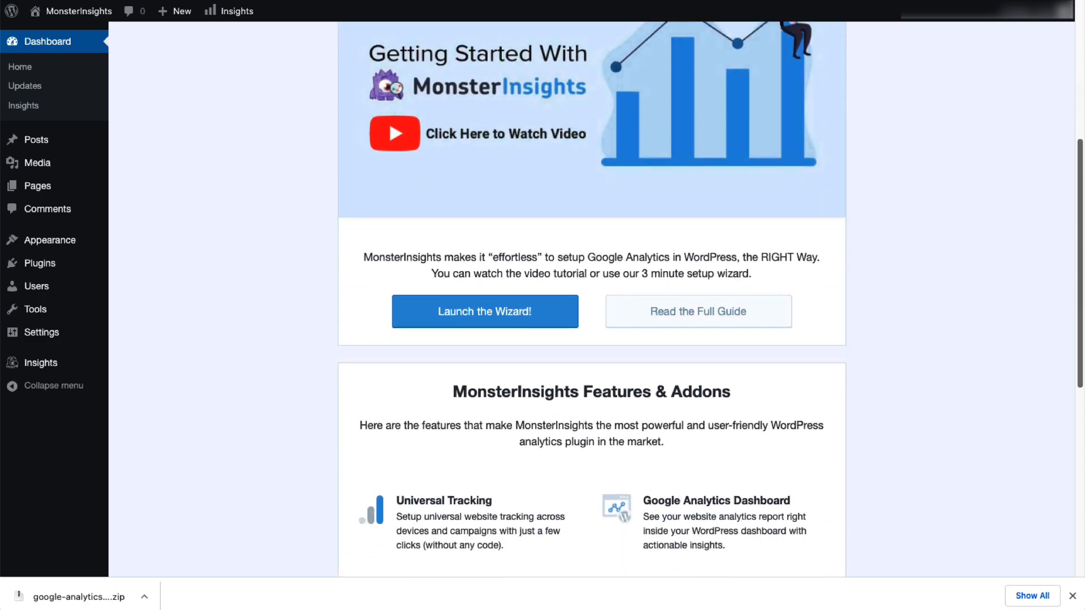
left_click(485, 312)
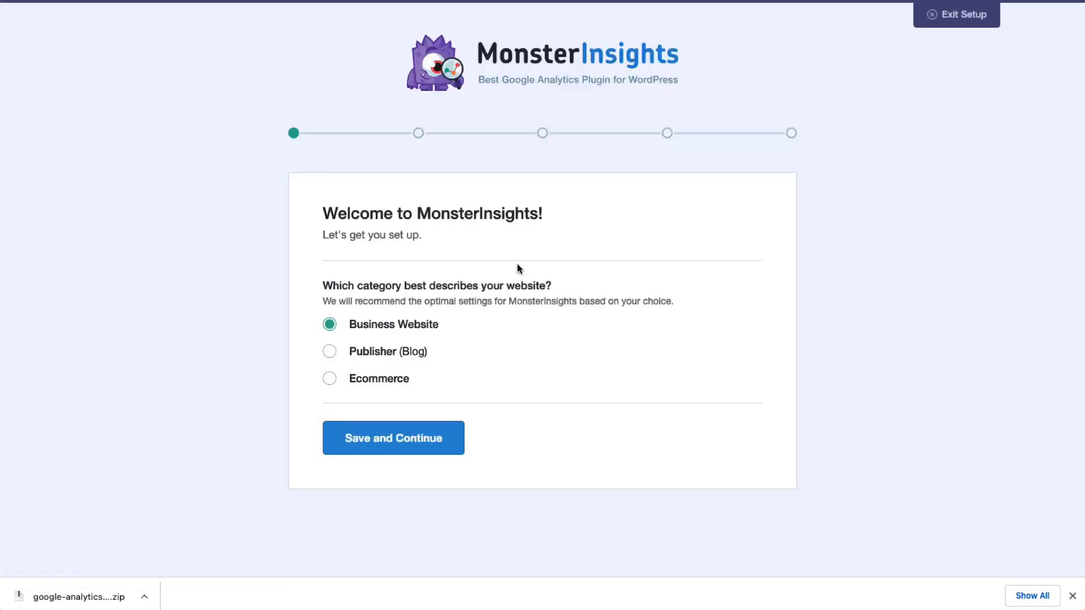
left_click(392, 437)
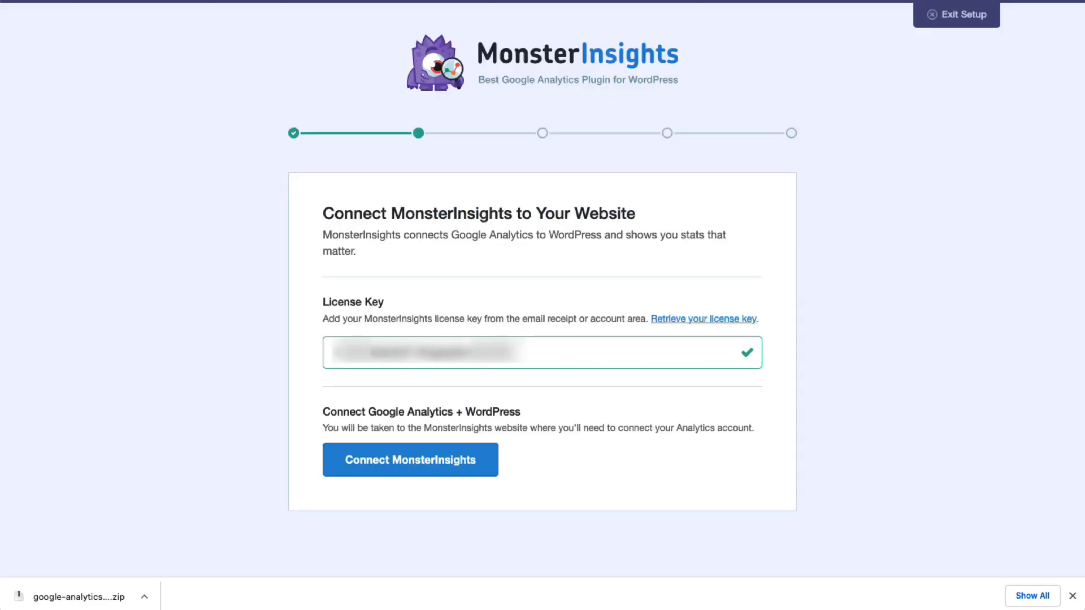
left_click(409, 459)
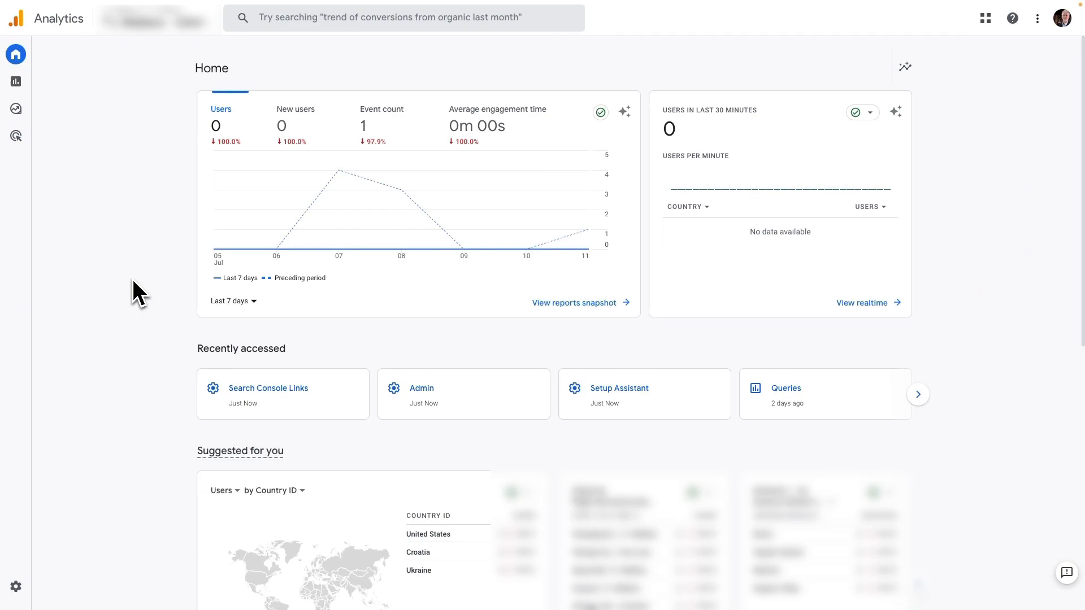
Step: In Admin, reach Product Links > Search Console Links and begin creating a link
scroll("down", 3)
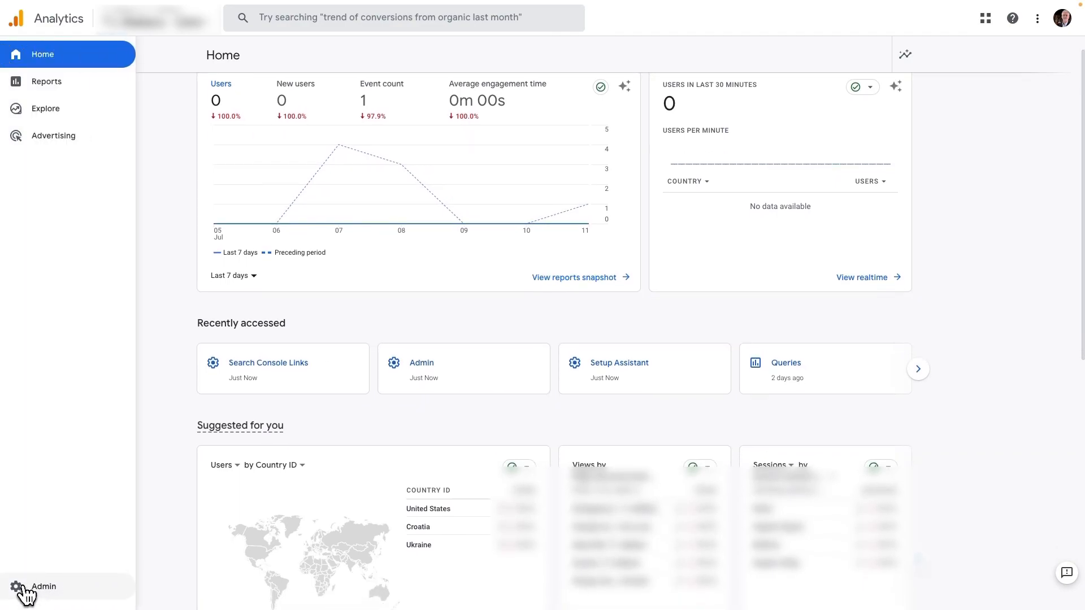
left_click(42, 586)
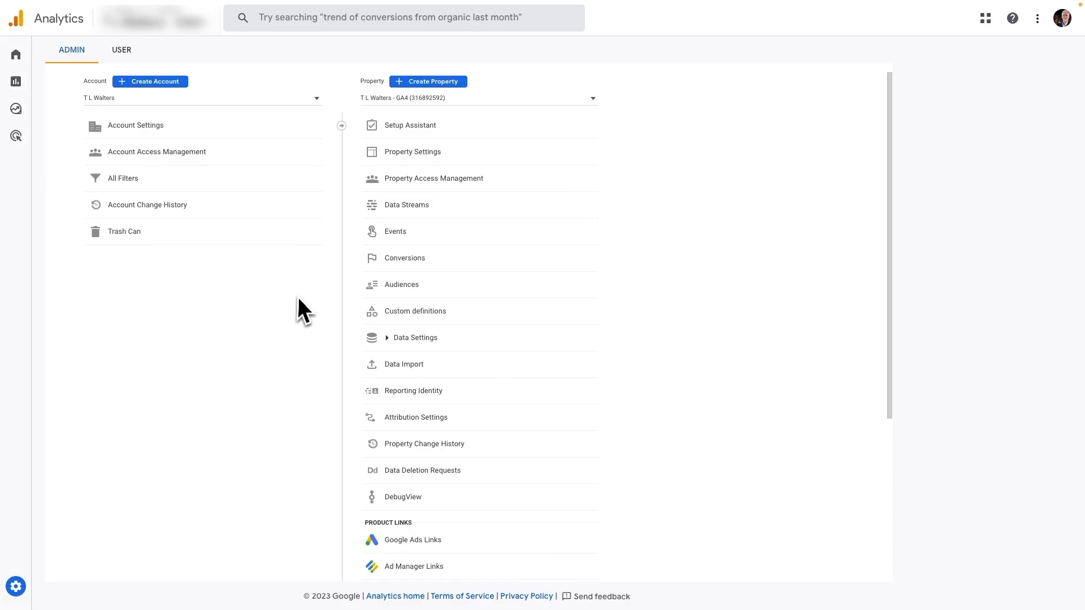
scroll("down", 3)
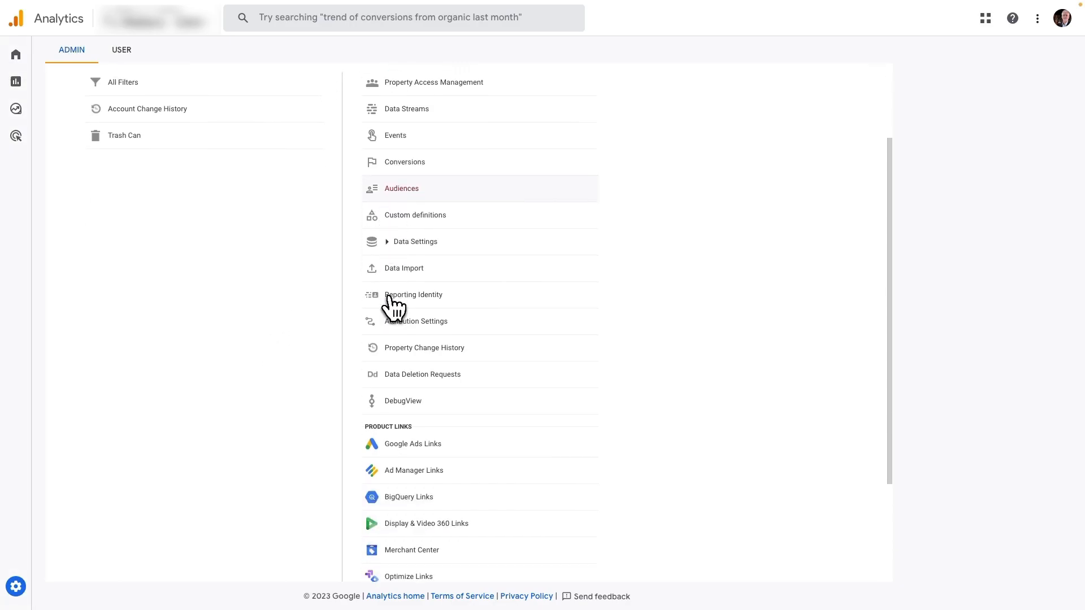
scroll("down", 3)
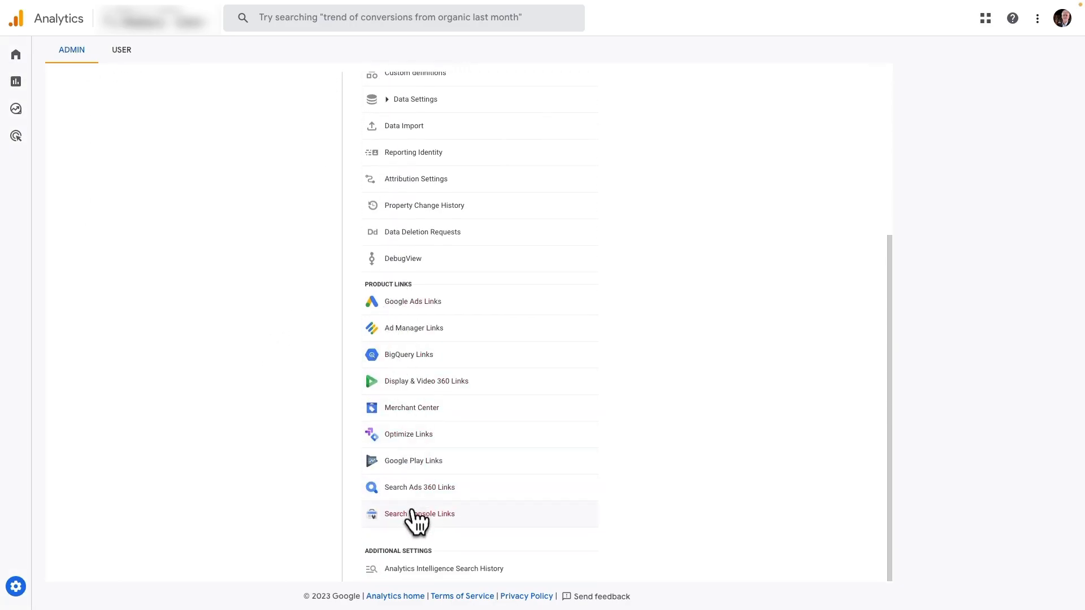
left_click(419, 513)
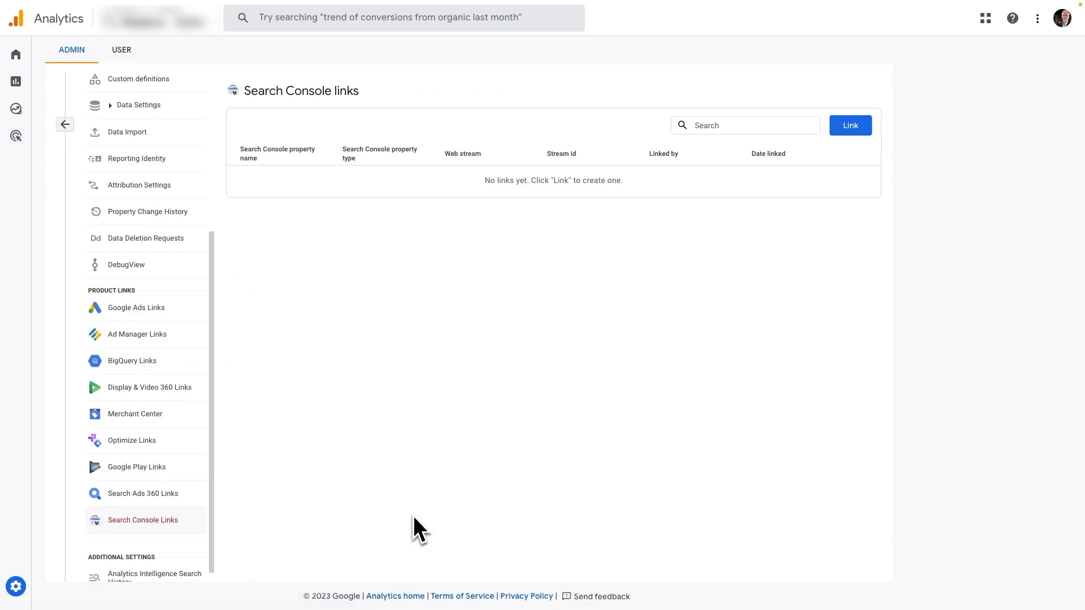
left_click(850, 125)
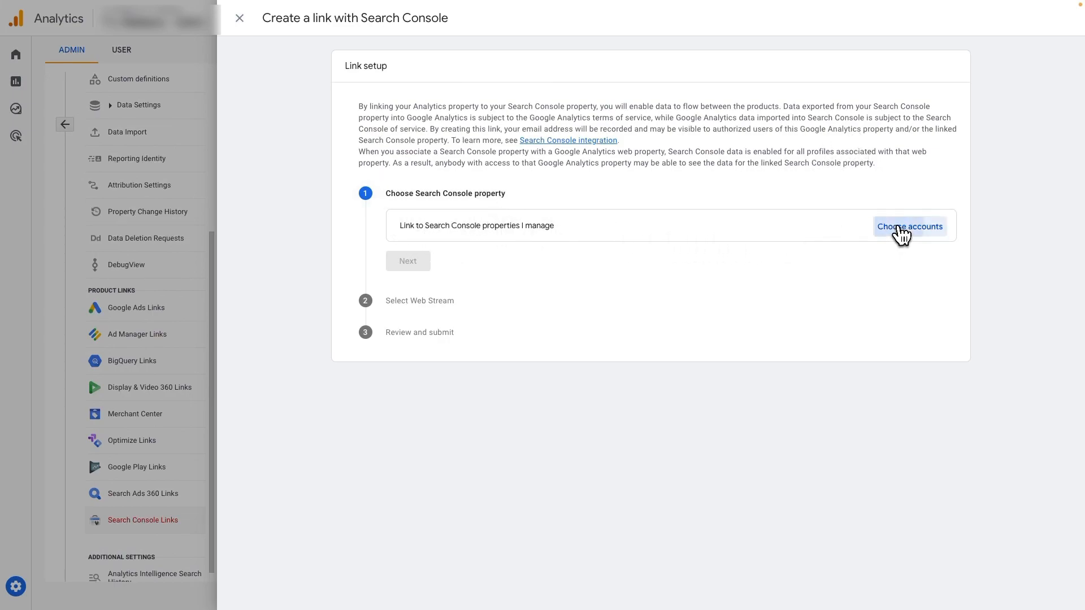
Step: Choose and confirm the third Search Console property for the link
left_click(908, 226)
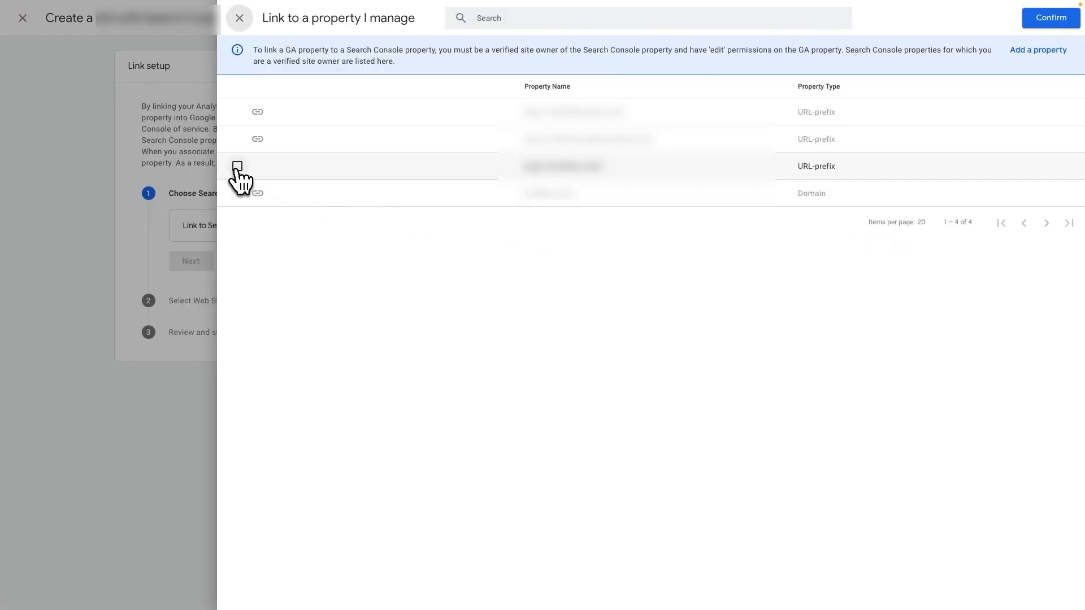
left_click(238, 166)
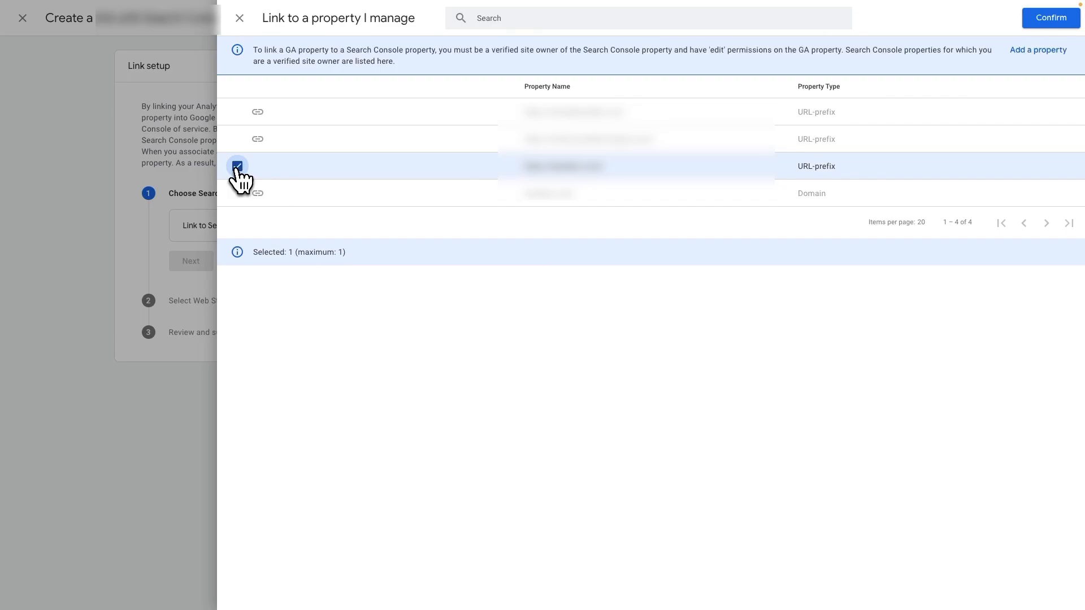
mouse_move(1049, 17)
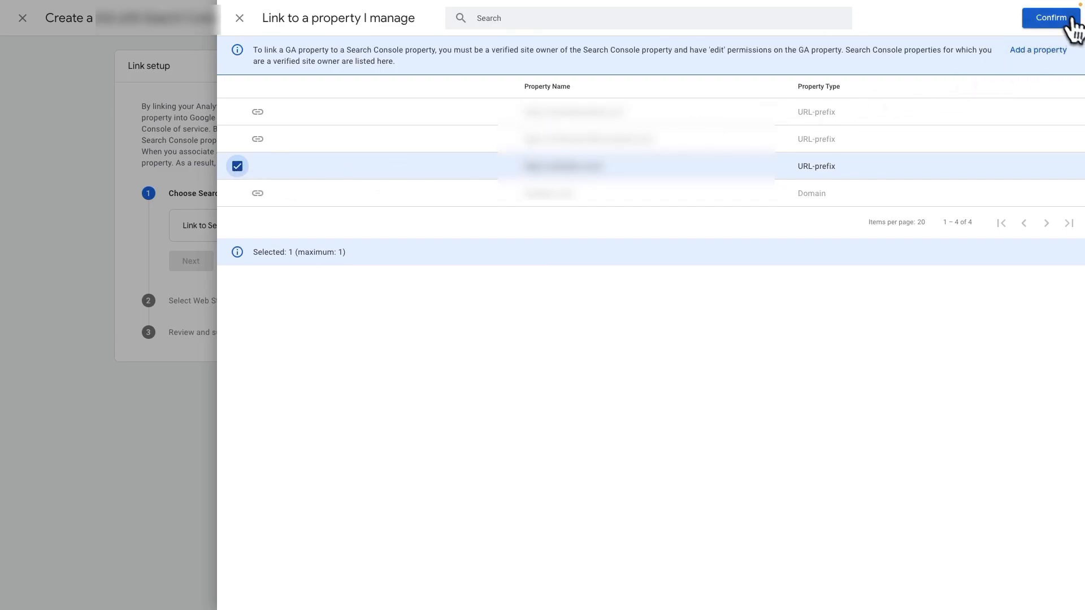
left_click(1050, 17)
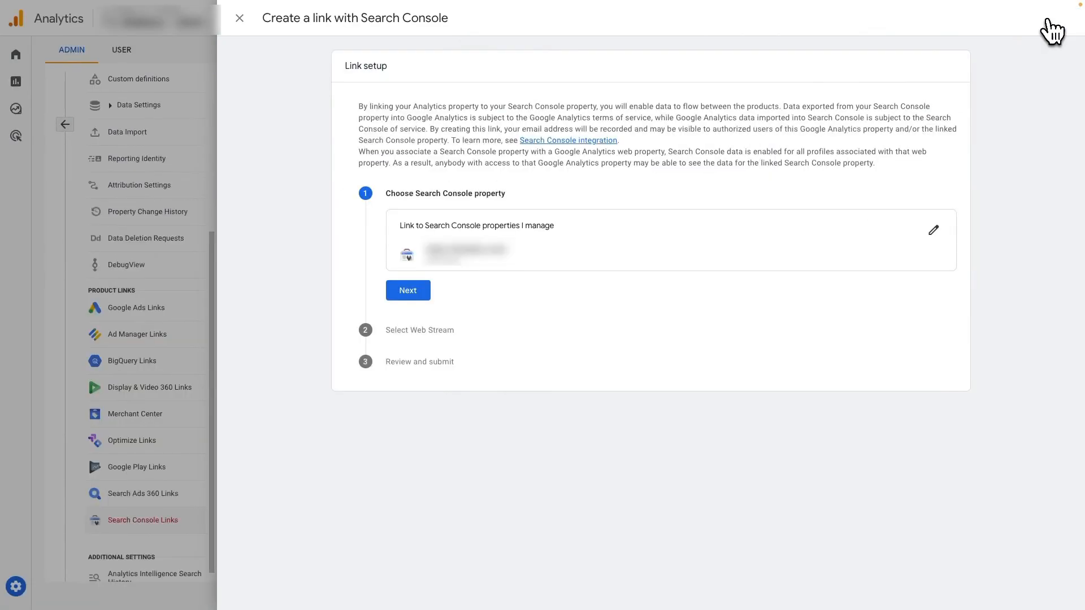
Step: Select the web stream and submit the new Search Console link
left_click(408, 290)
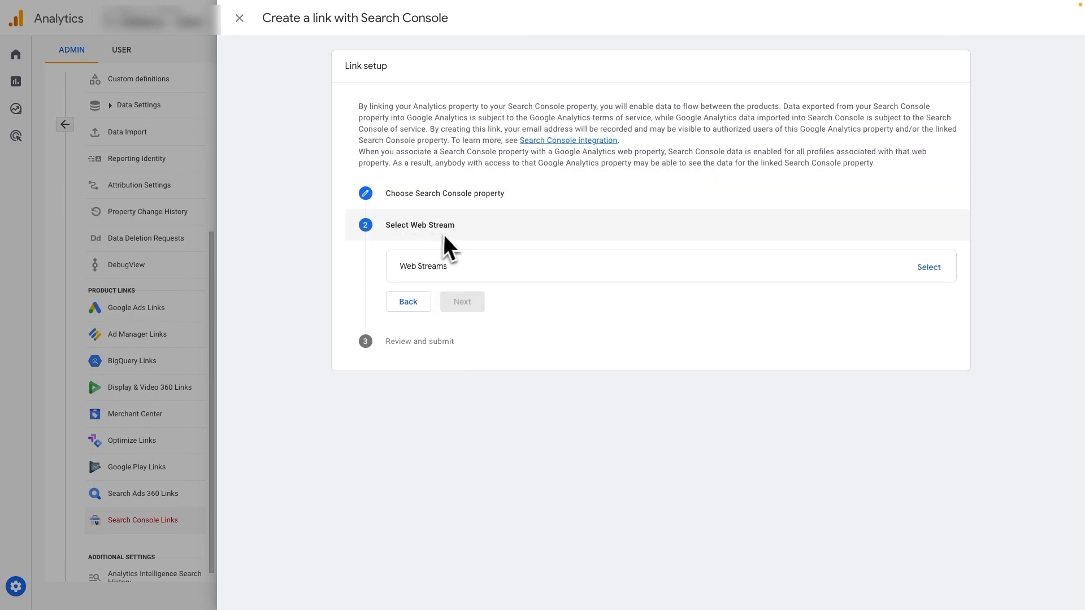
left_click(928, 267)
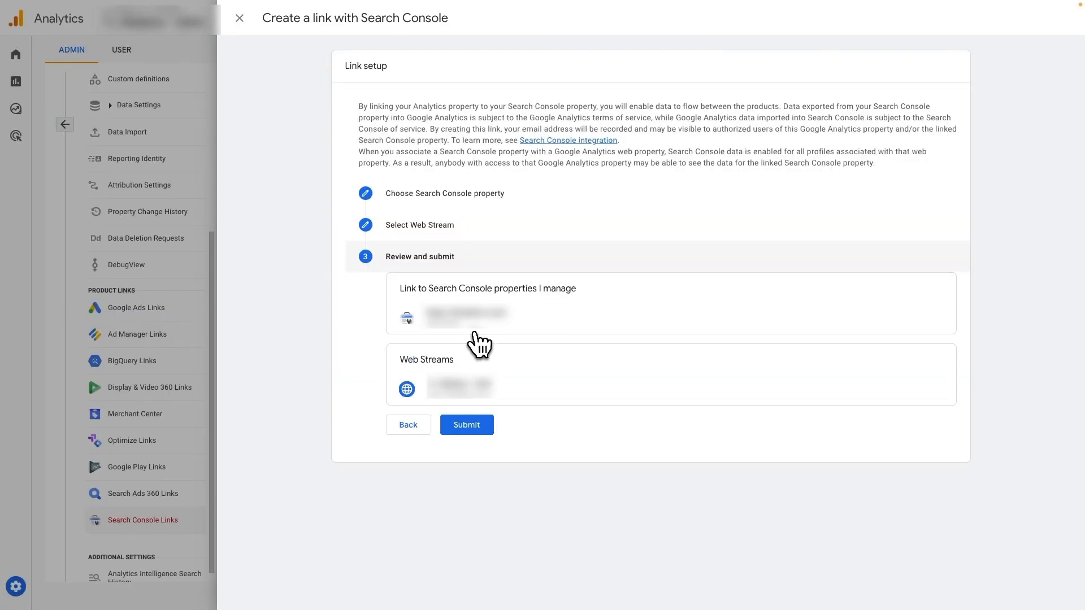
mouse_move(423, 287)
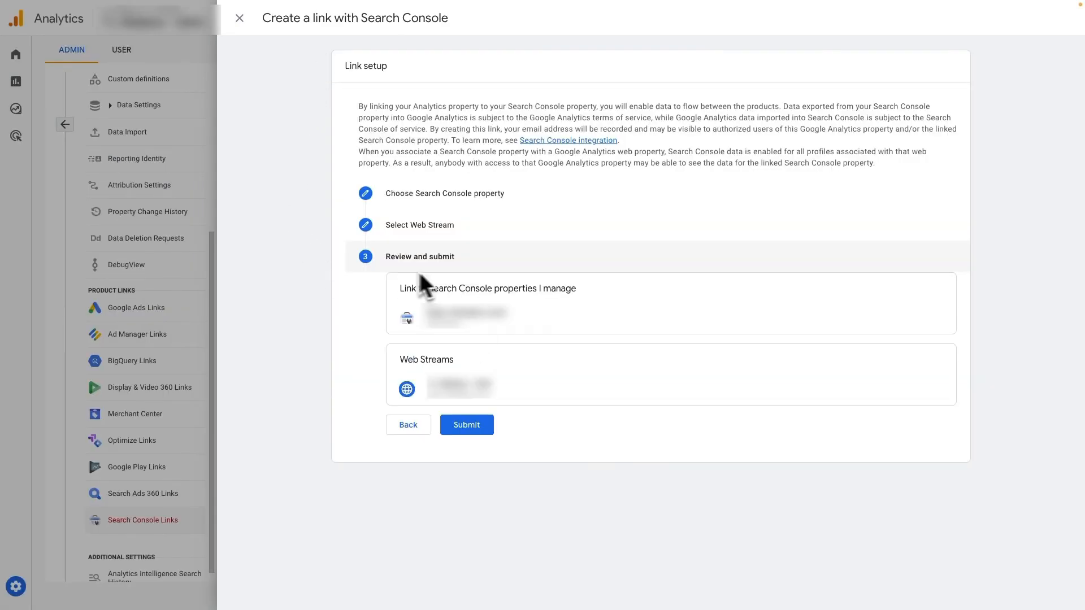
mouse_move(489, 467)
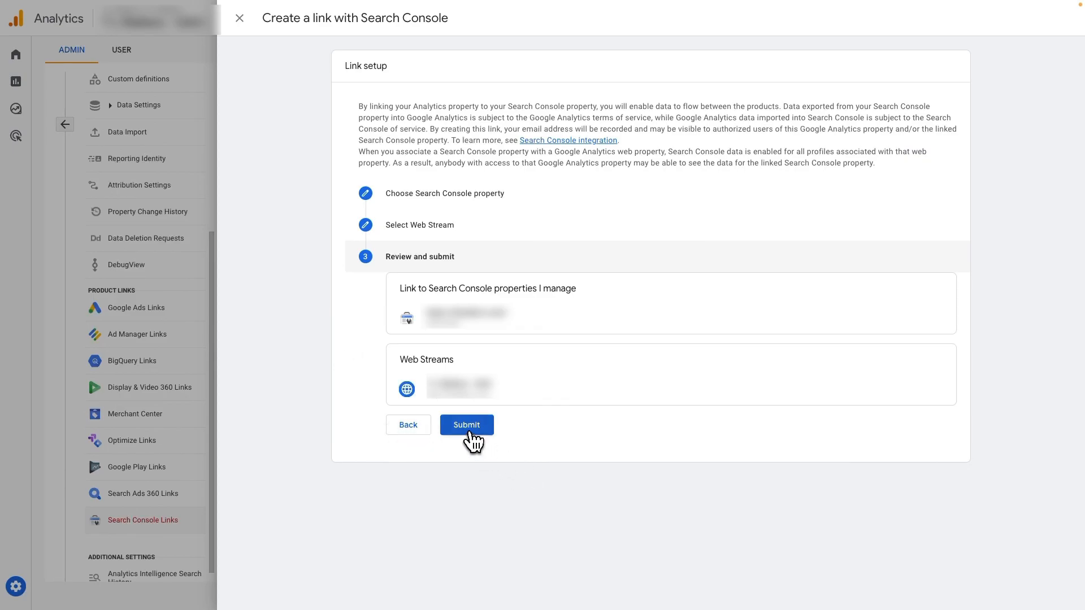
left_click(465, 424)
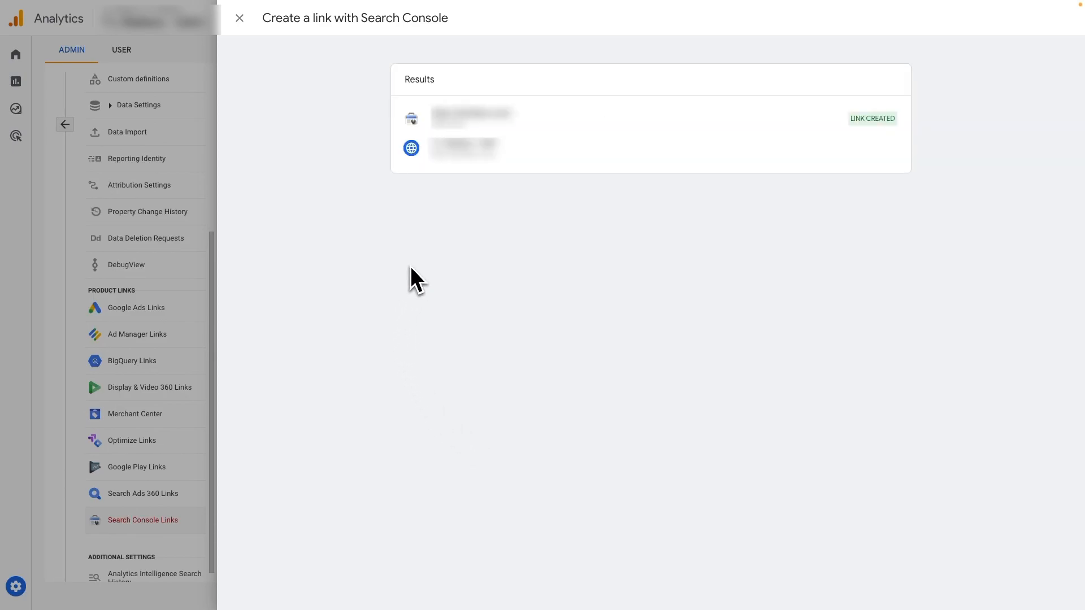
mouse_move(866, 146)
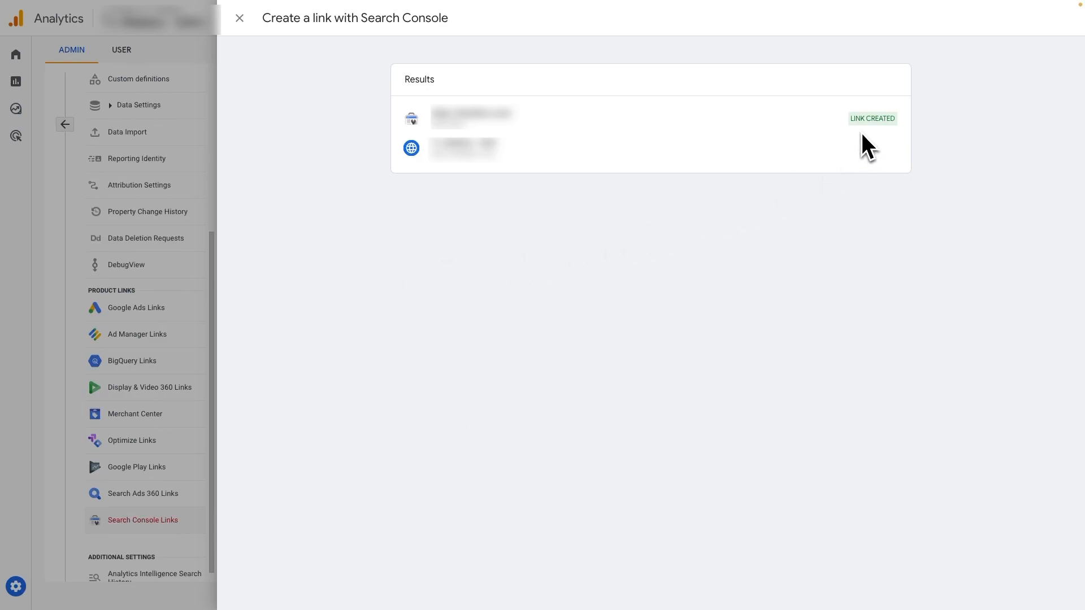
mouse_move(874, 146)
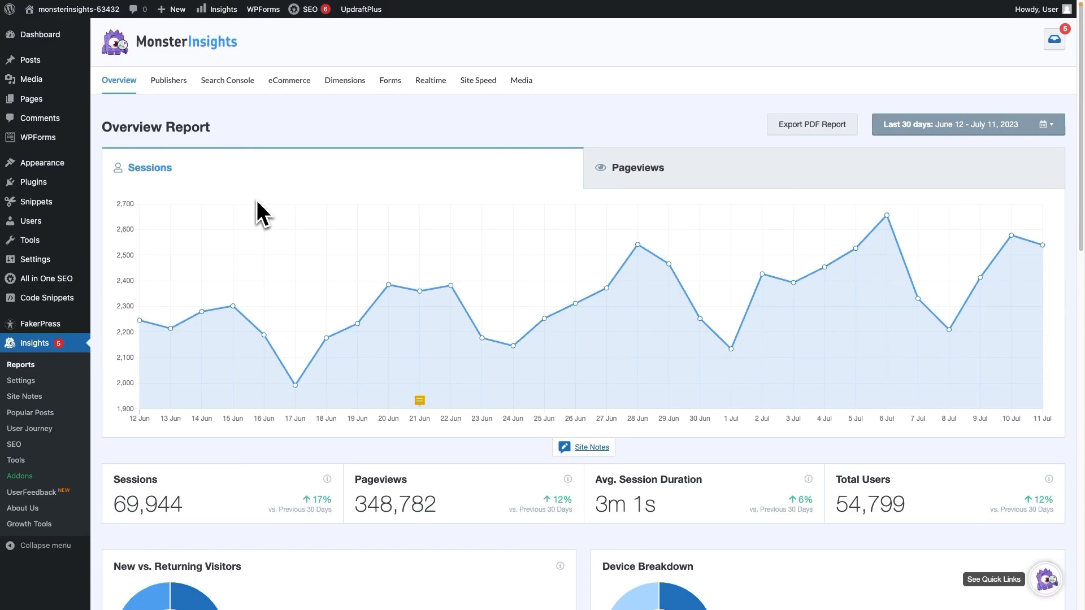
mouse_move(23, 511)
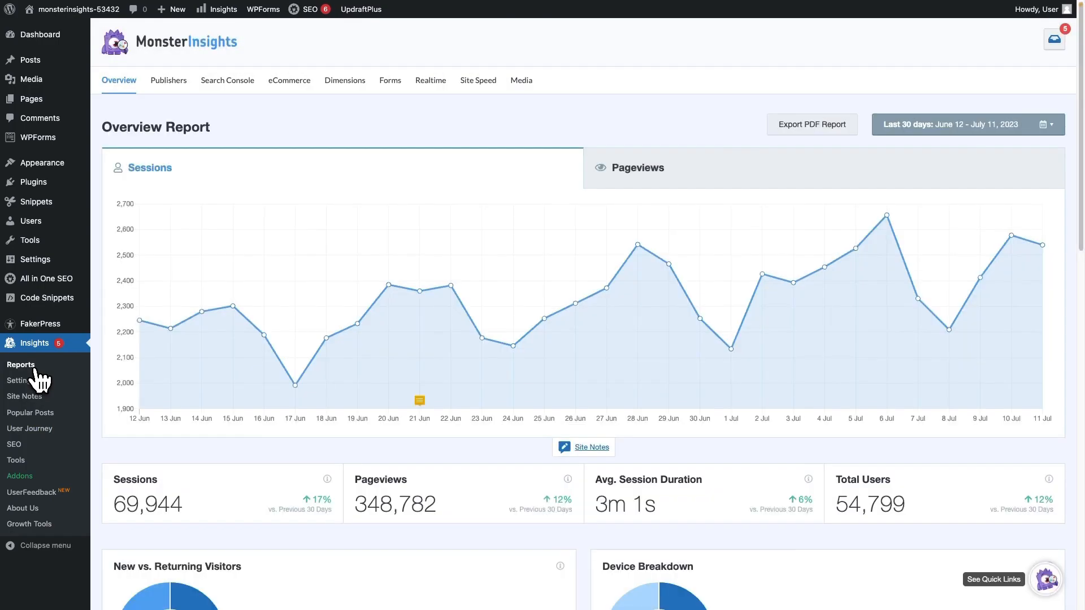
Step: Show the MonsterInsights Overview Report via Insights > Reports
left_click(227, 80)
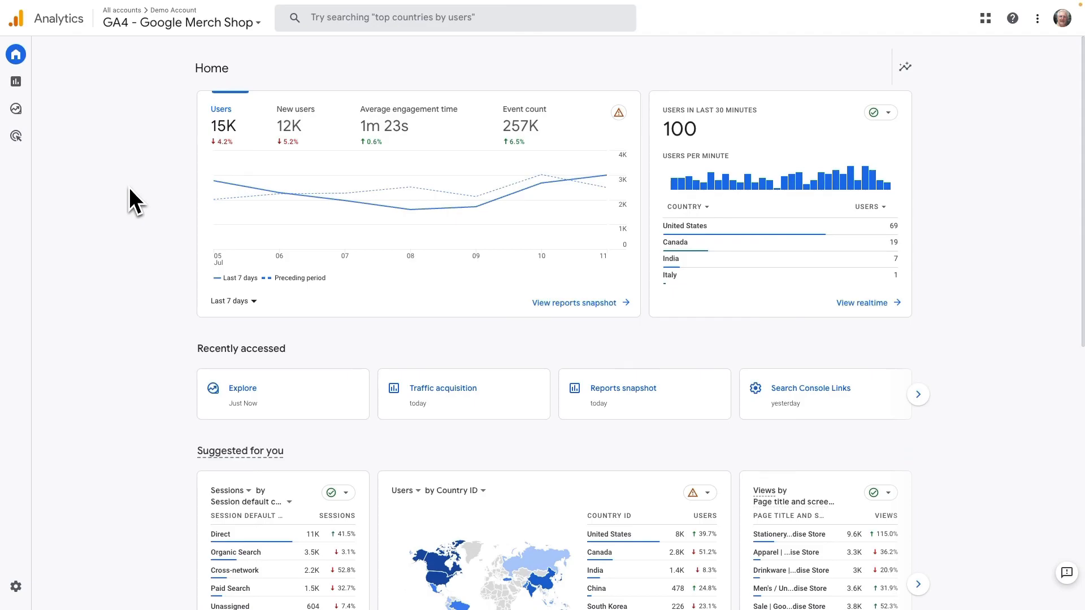
Step: Reach Reports > Life cycle > Acquisition > Traffic acquisition and look across the channel table
left_click(15, 81)
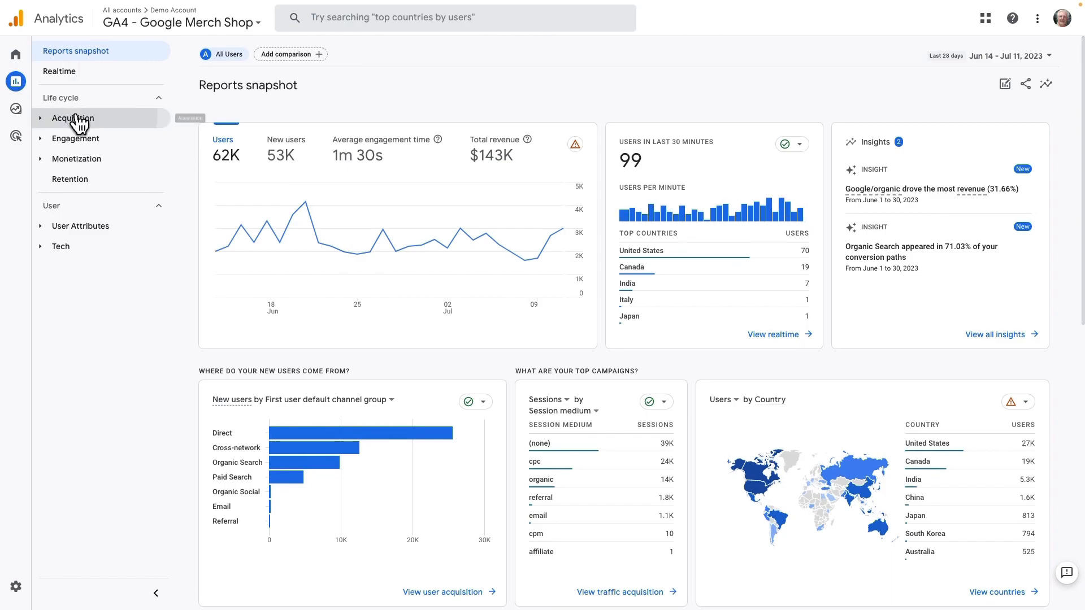
left_click(73, 117)
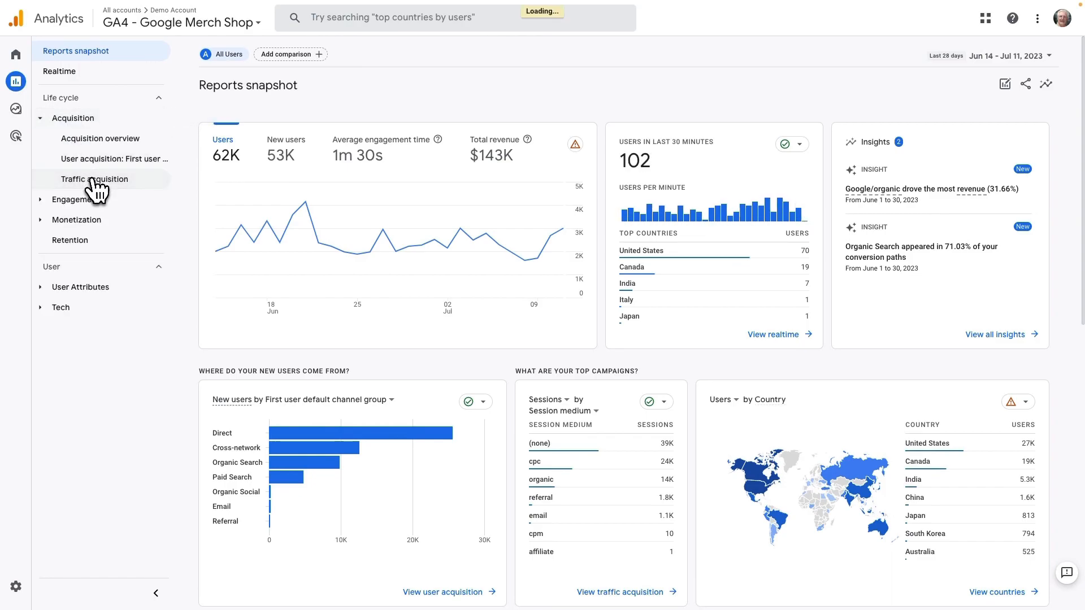
left_click(94, 178)
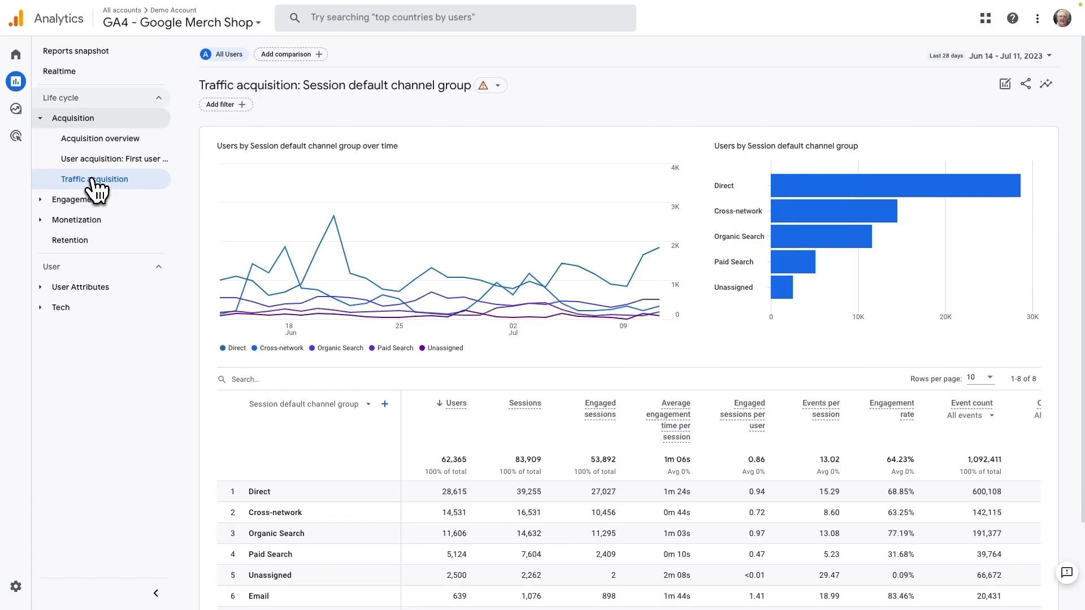
scroll("down", 3)
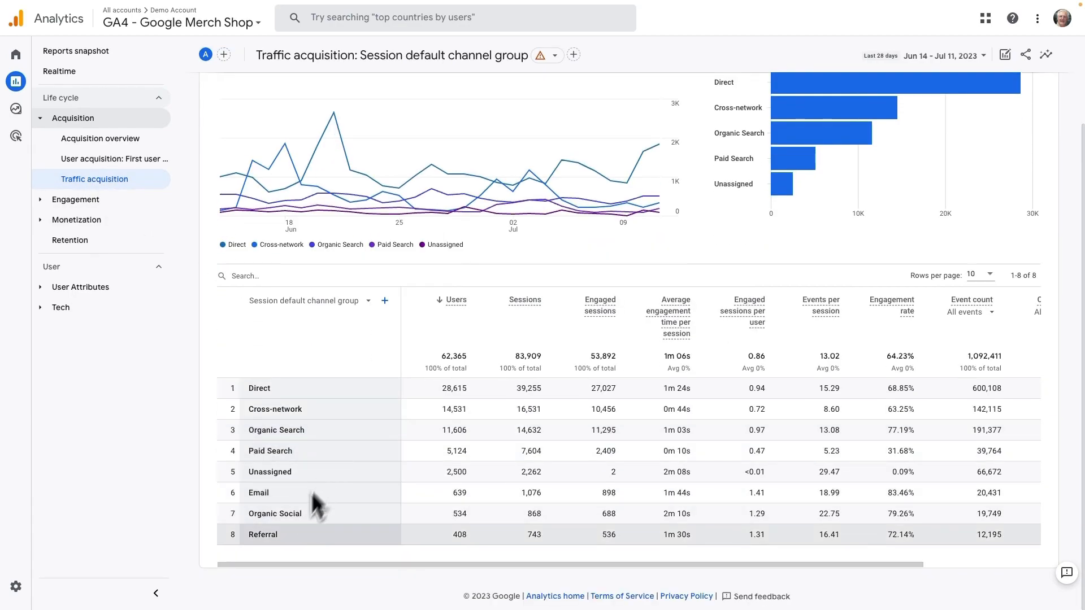
scroll("right", 3)
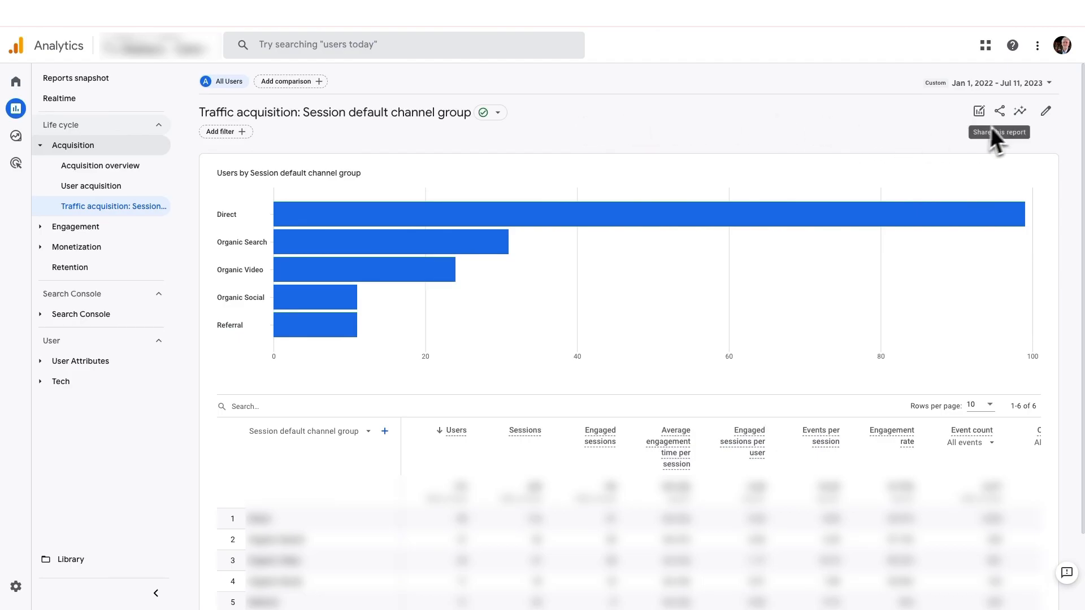
Step: Customize the Traffic acquisition report and edit its Metrics list, where Conversions is included
left_click(1046, 111)
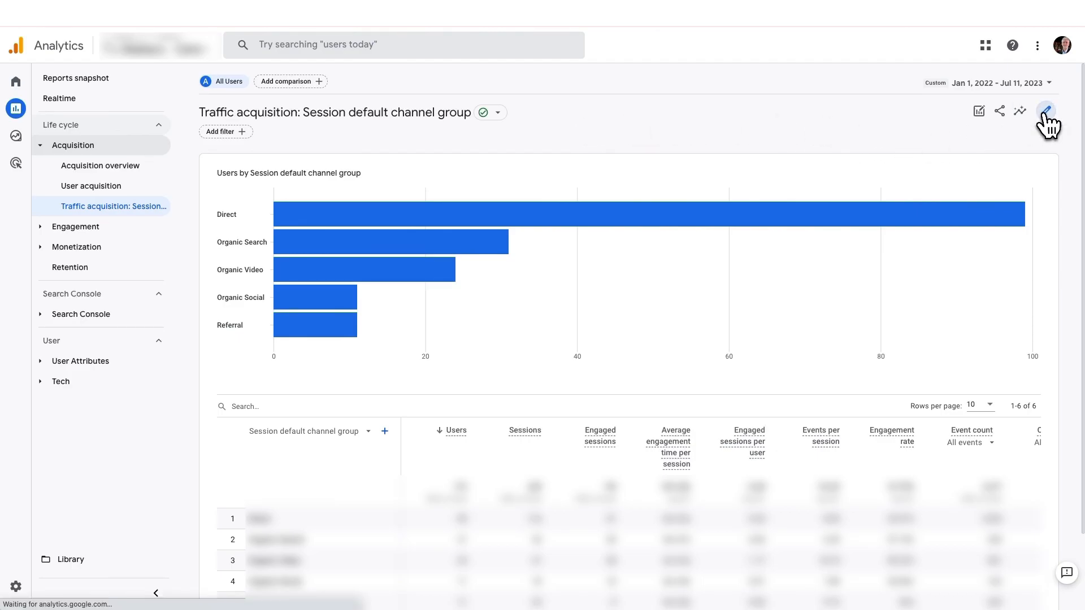
left_click(1047, 111)
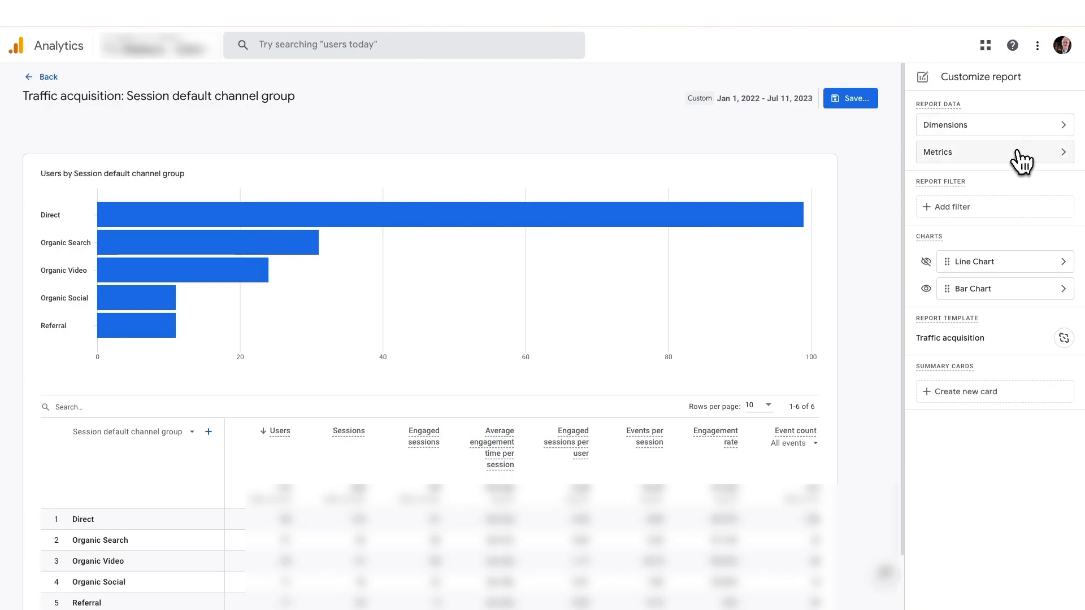
left_click(993, 151)
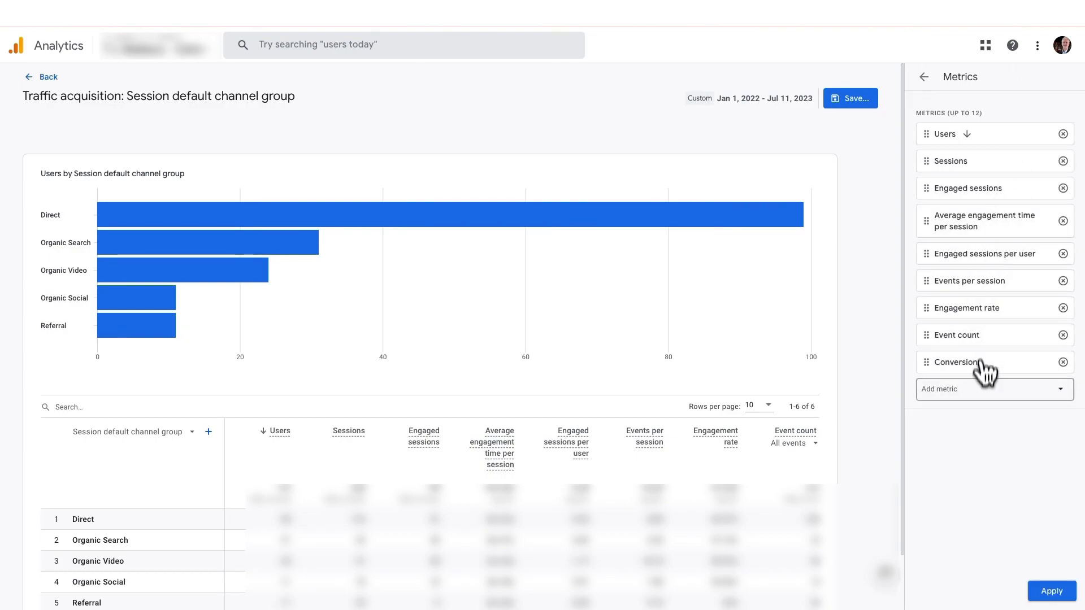
left_click(990, 389)
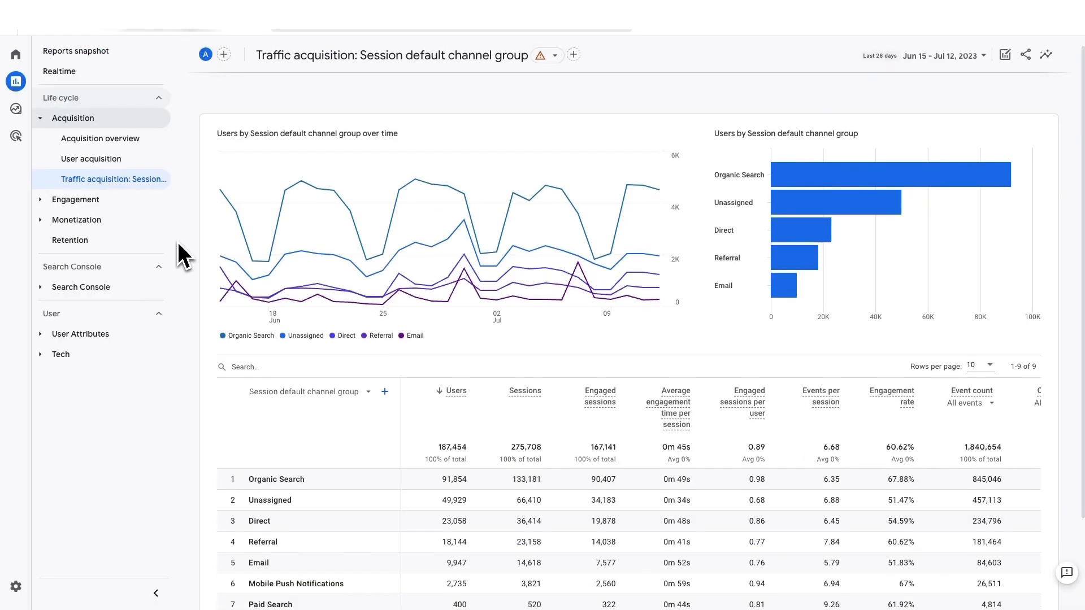
scroll("down", 3)
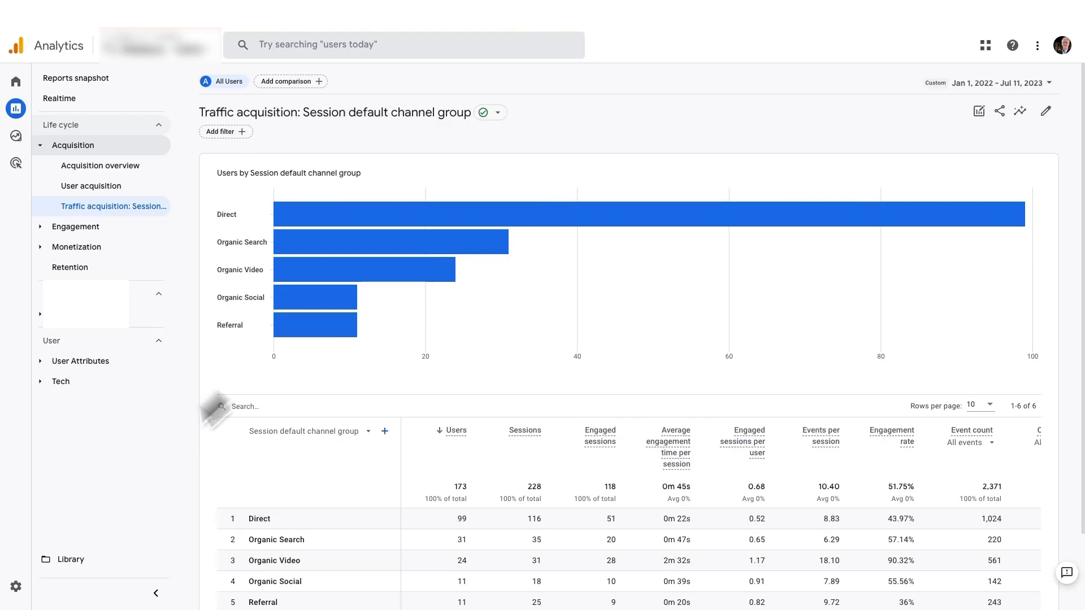
mouse_move(70, 559)
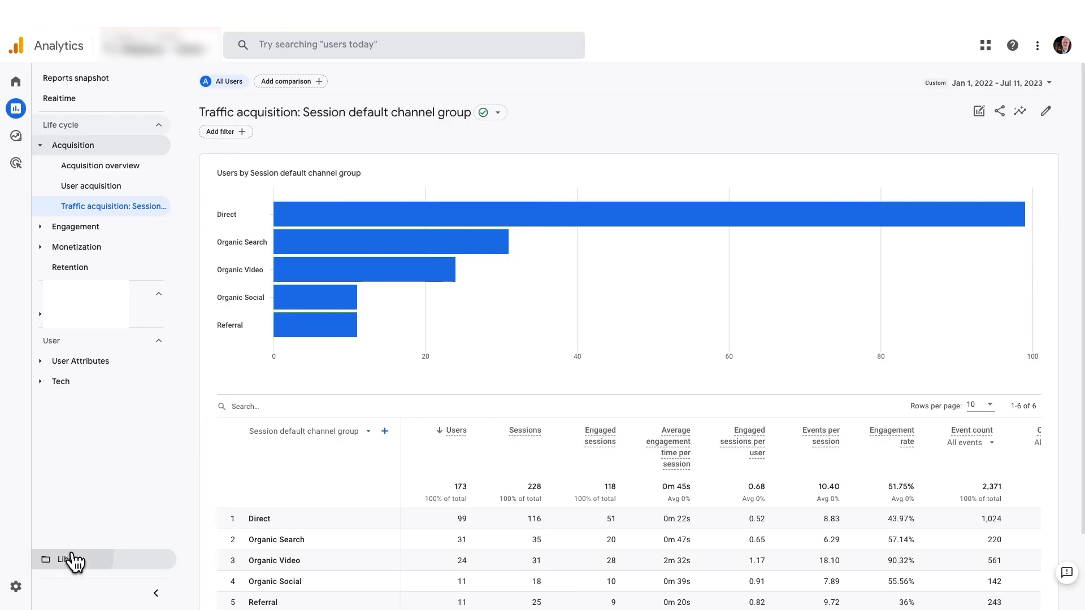
Step: In Library, edit the Search Console collection, return, and bring up its three-dot actions menu
left_click(66, 559)
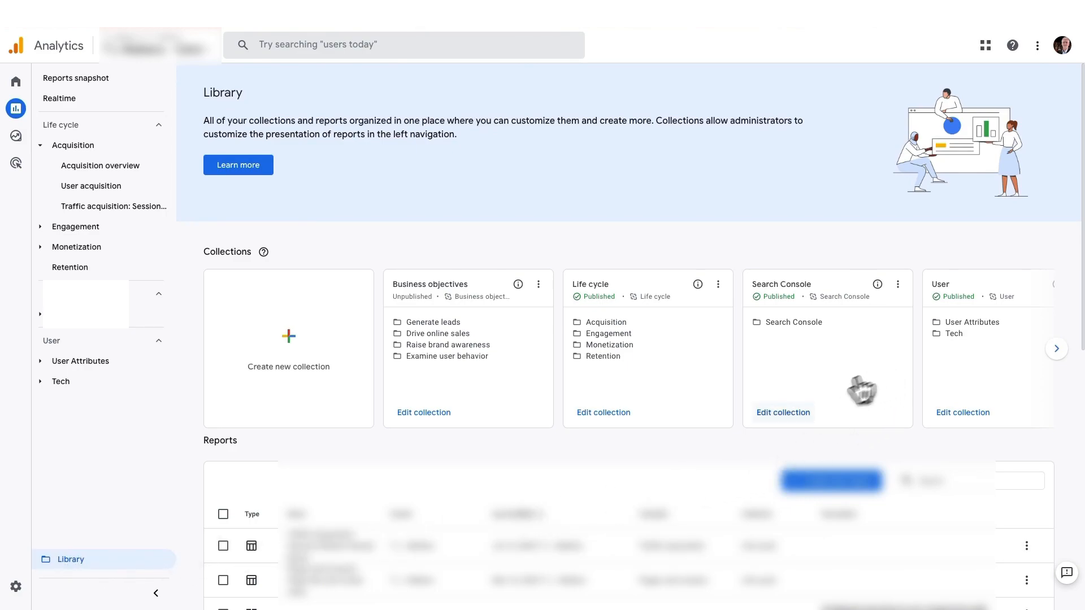
left_click(782, 412)
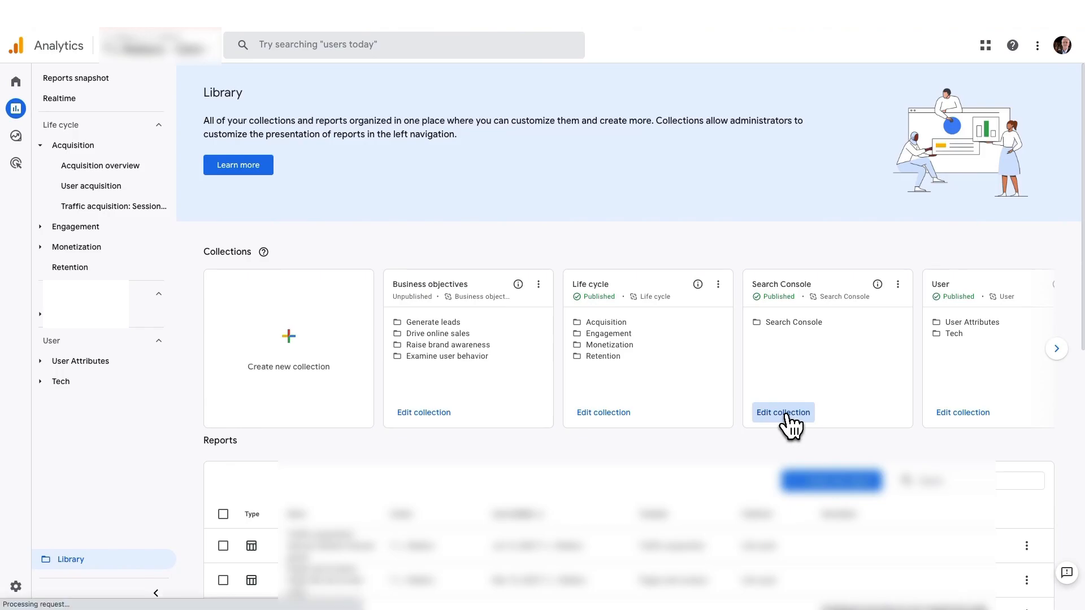
left_click(782, 412)
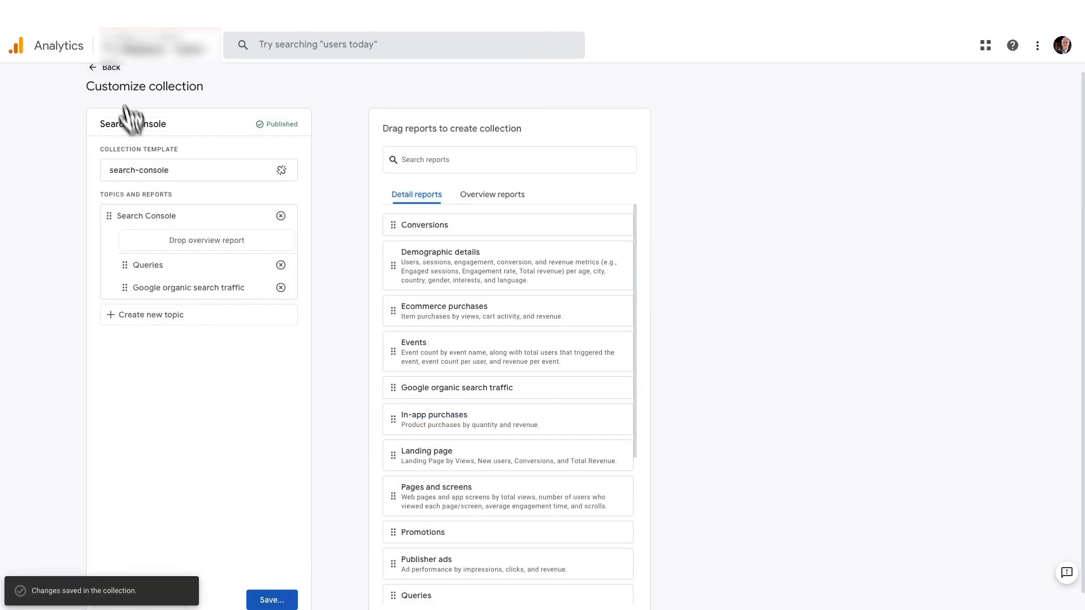
left_click(111, 67)
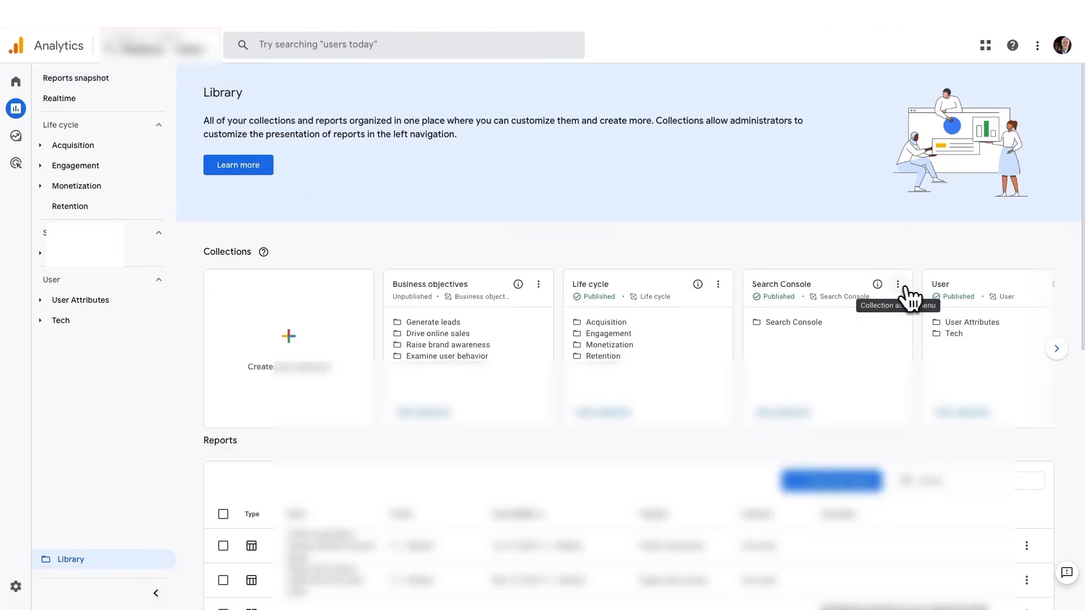
left_click(897, 285)
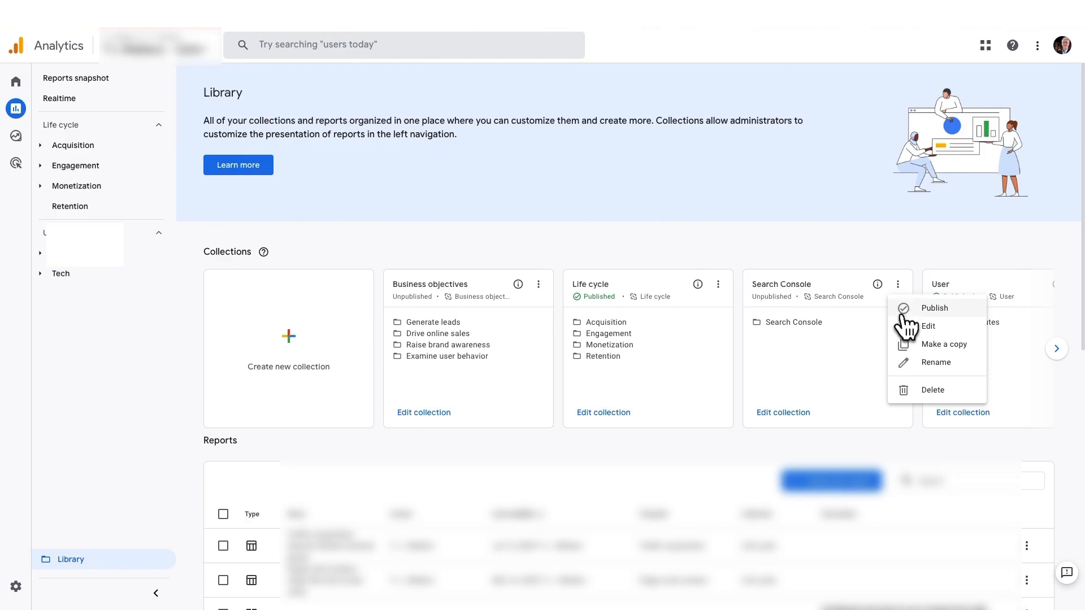